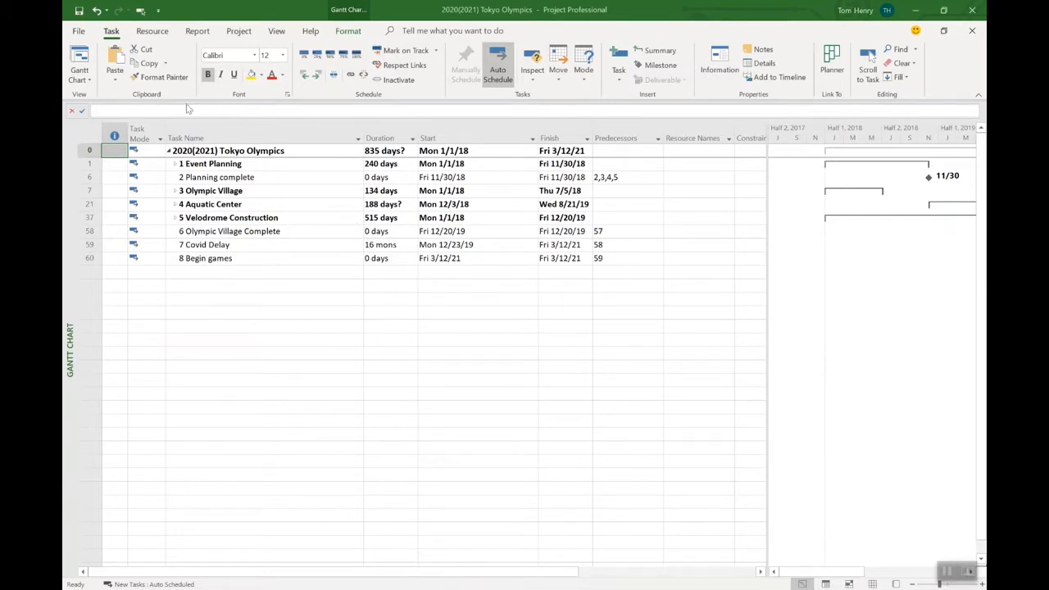
{"action": "mouse_move", "coordinate": [174, 118]}
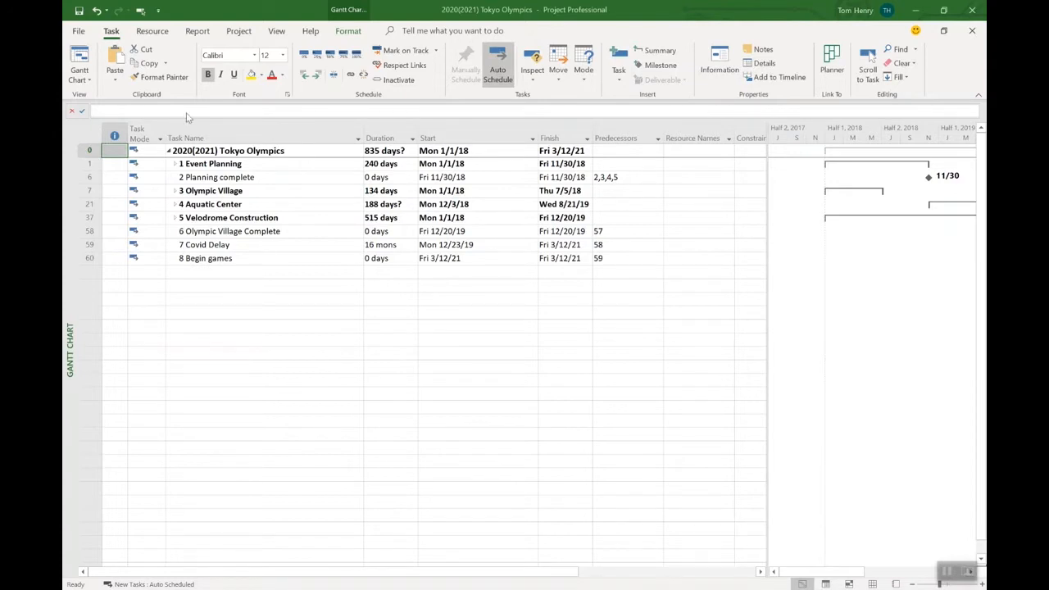
Step: Turn off the entry bar in Project Options' Display settings
{"action": "left_click", "coordinate": [205, 245]}
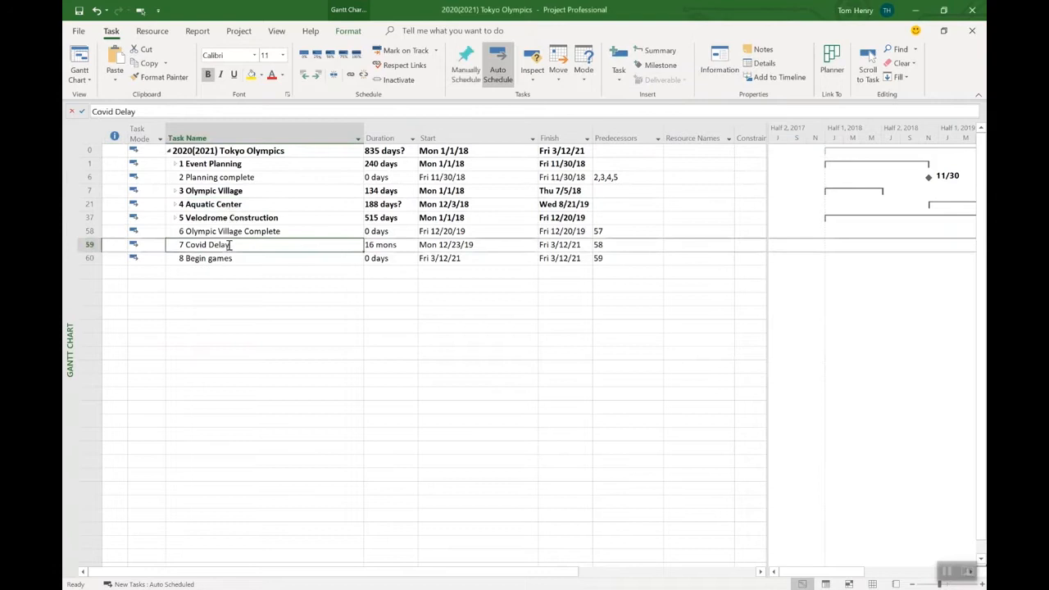
{"action": "left_click", "coordinate": [262, 259]}
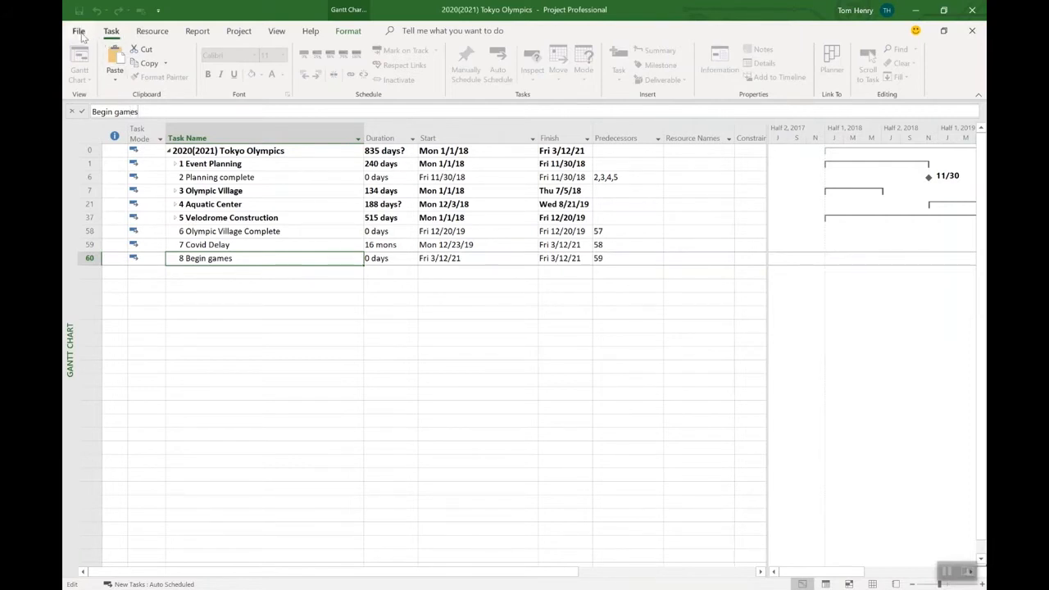
{"action": "left_click", "coordinate": [79, 30]}
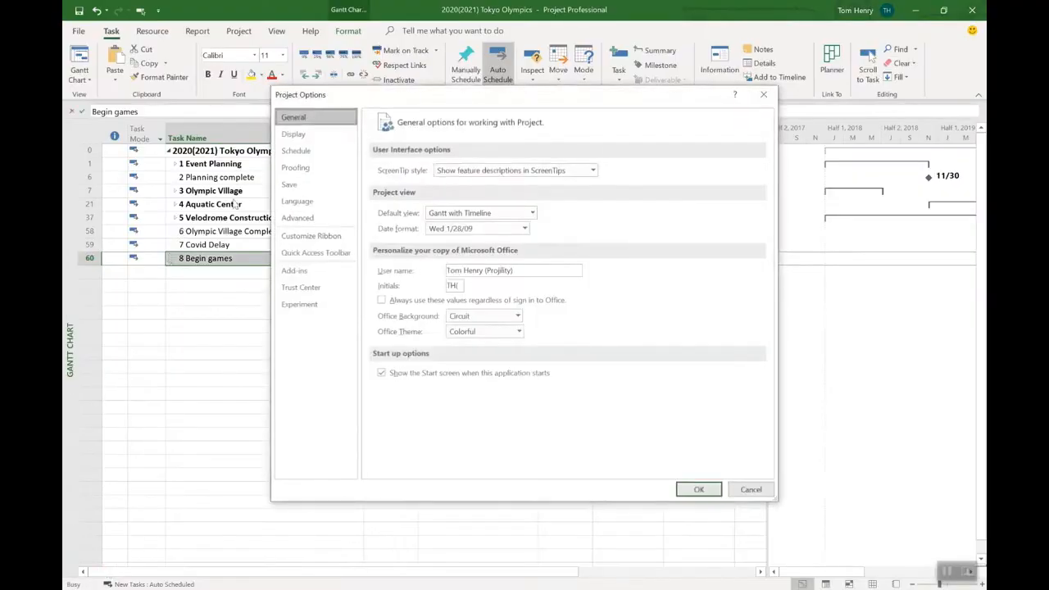
{"action": "left_click", "coordinate": [293, 134]}
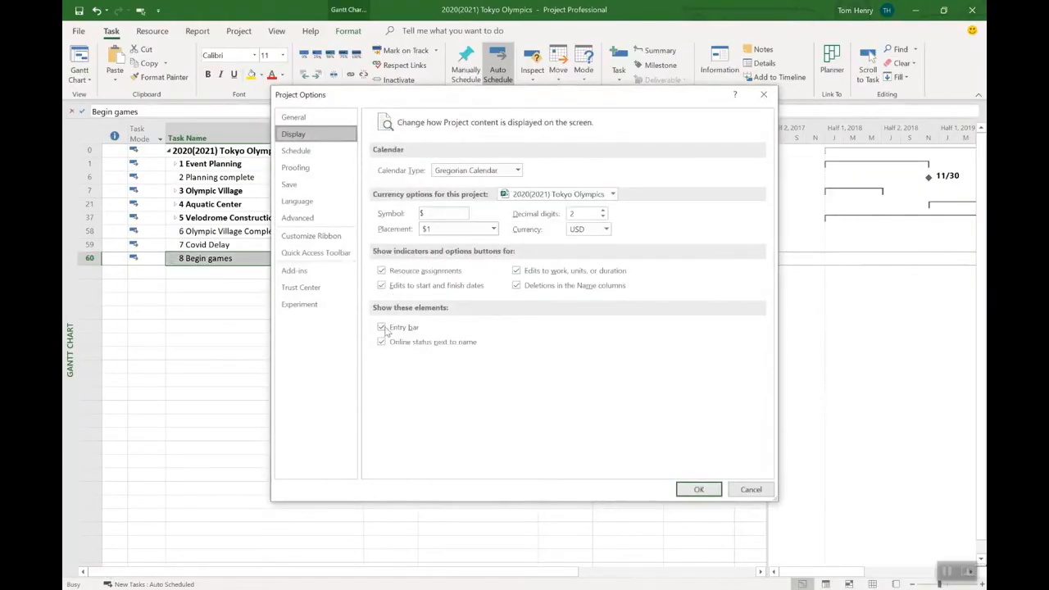
{"action": "left_click", "coordinate": [380, 328]}
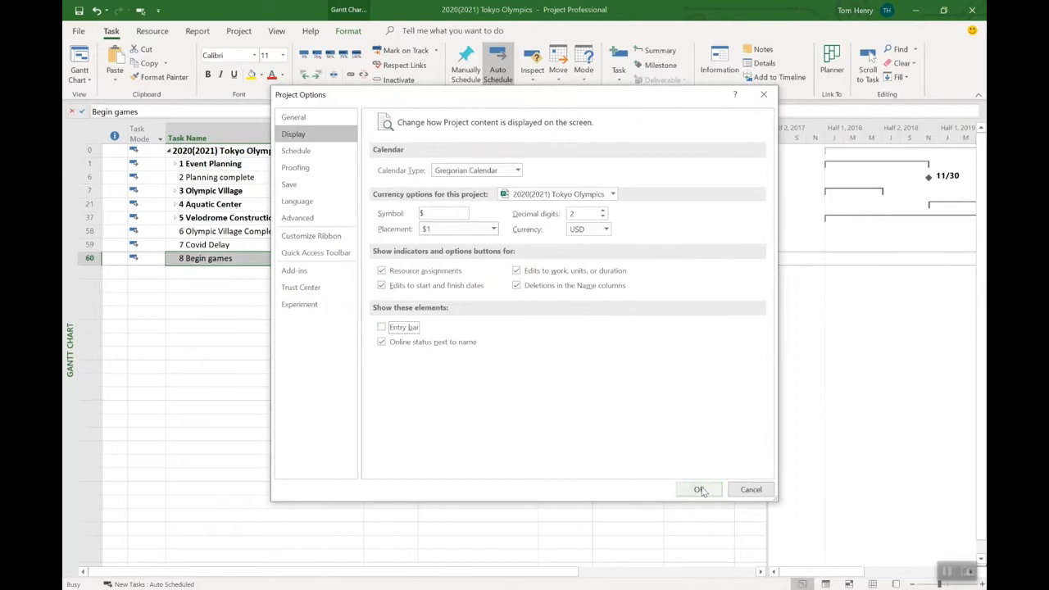
{"action": "left_click", "coordinate": [698, 489]}
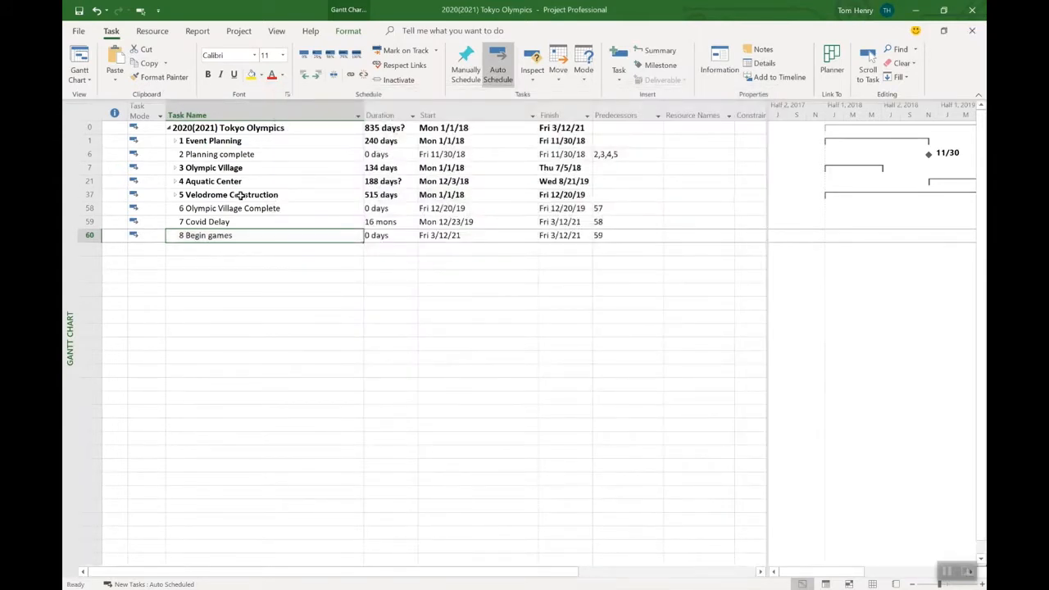
Step: Turn the entry bar back on in Project Options and return to the task list
{"action": "double_click", "coordinate": [229, 193]}
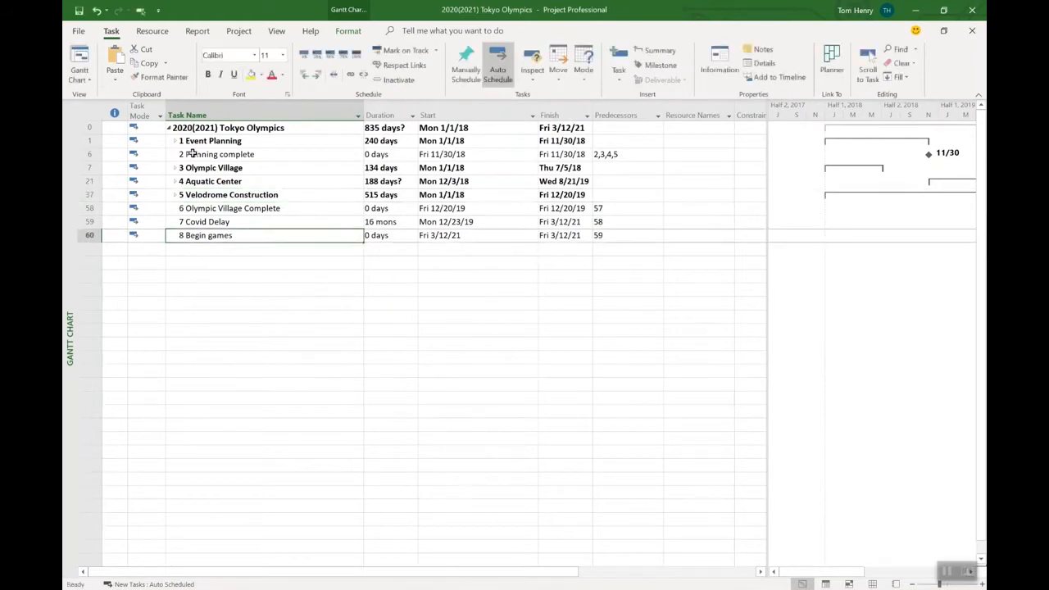
{"action": "left_click", "coordinate": [78, 30]}
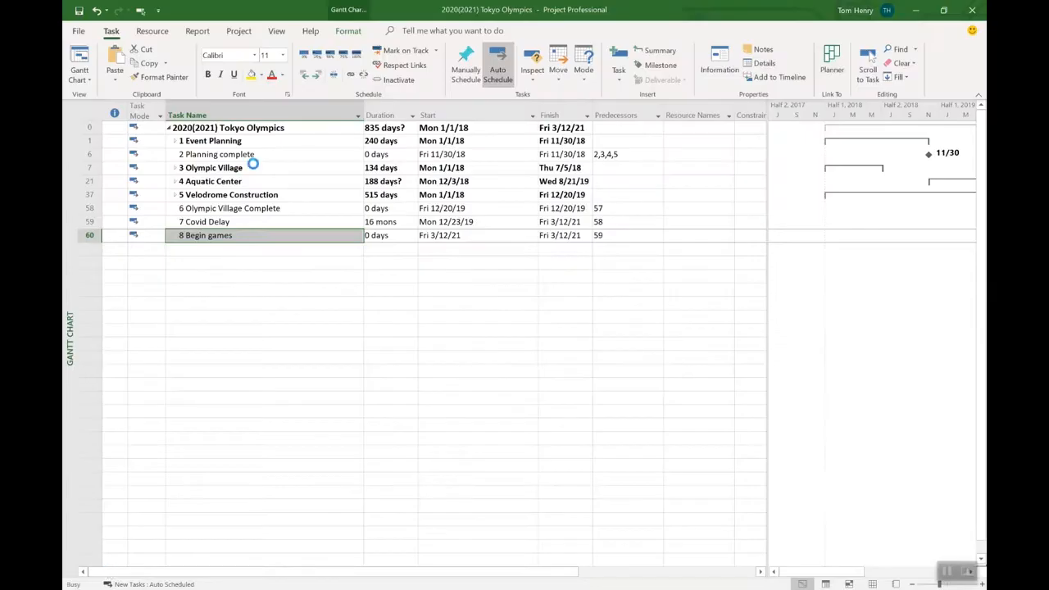
{"action": "left_click", "coordinate": [78, 30]}
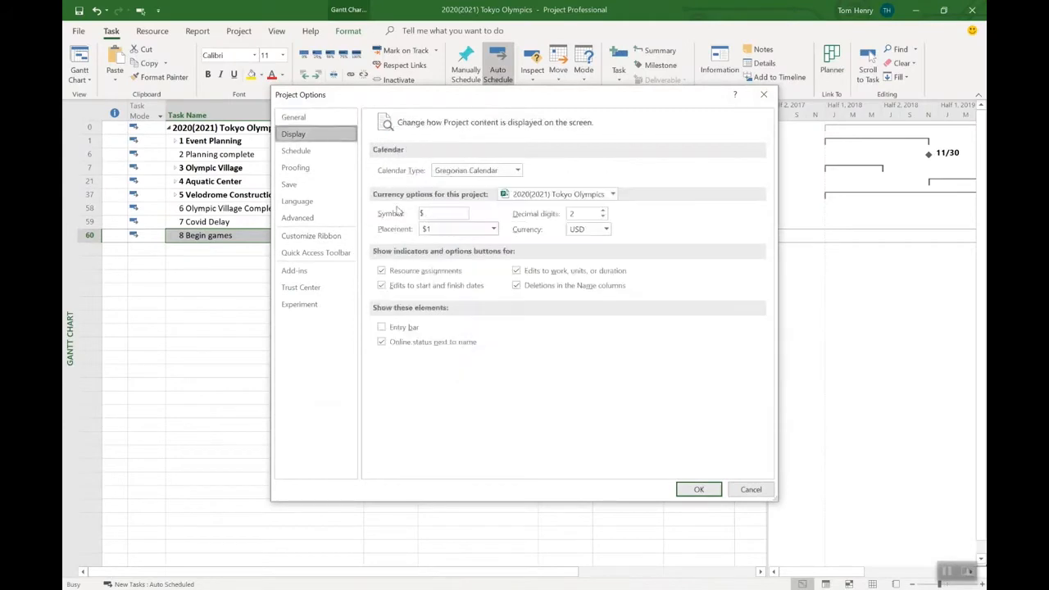
{"action": "left_click", "coordinate": [380, 326]}
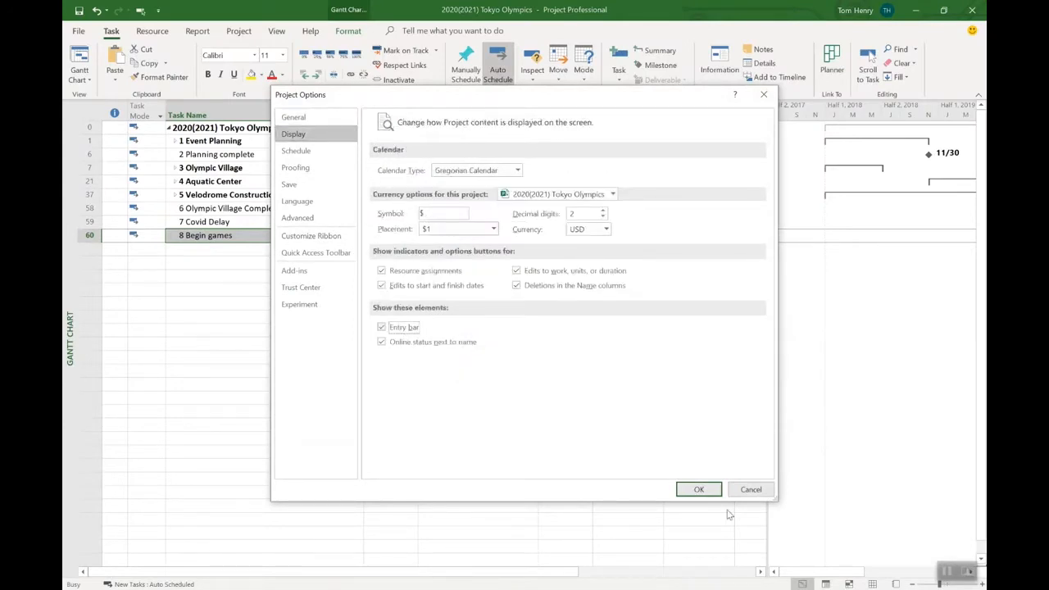
{"action": "left_click", "coordinate": [699, 488]}
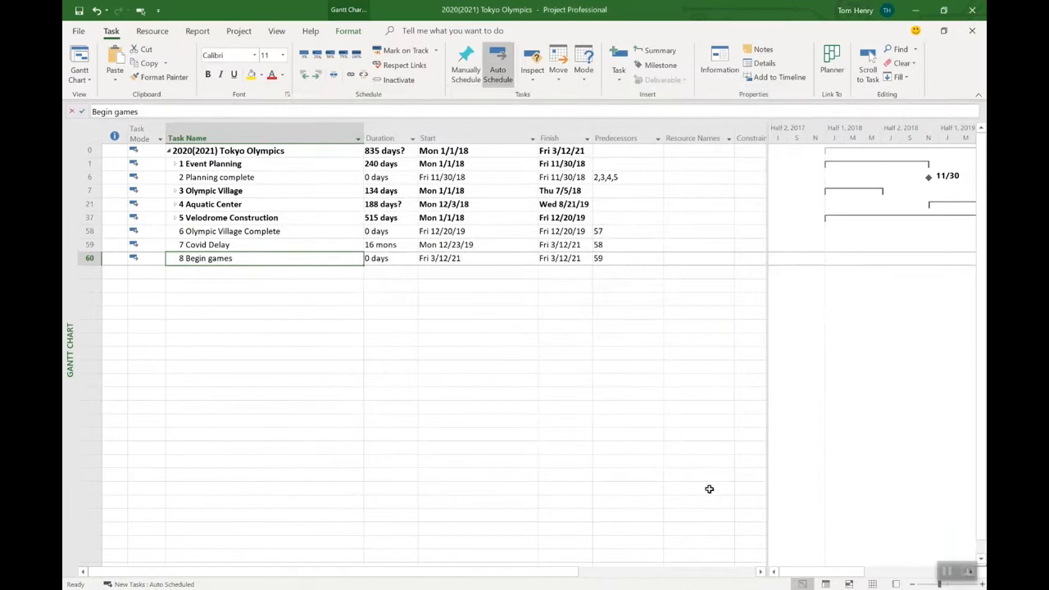
{"action": "left_click", "coordinate": [211, 204]}
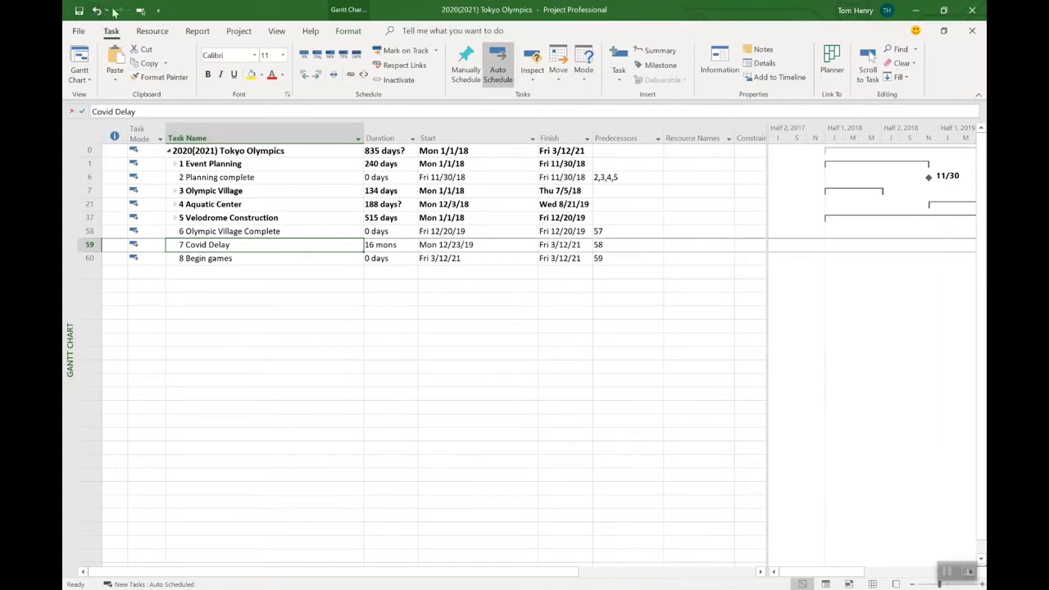
{"action": "mouse_move", "coordinate": [141, 10]}
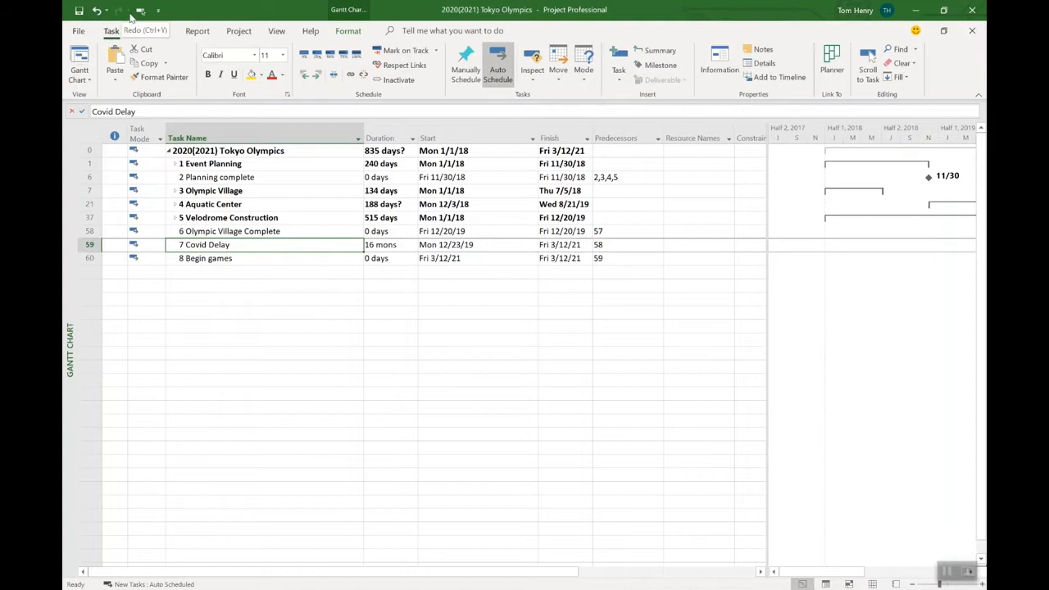
{"action": "mouse_move", "coordinate": [139, 10]}
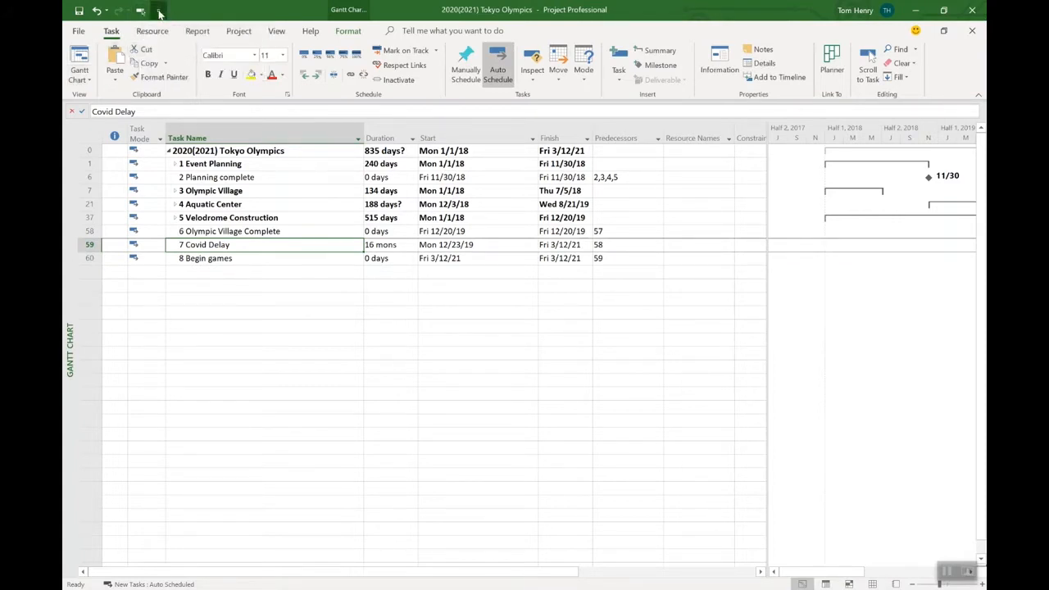
Step: Remove Scroll to Task from the Quick Access Toolbar command list
{"action": "left_click", "coordinate": [158, 9]}
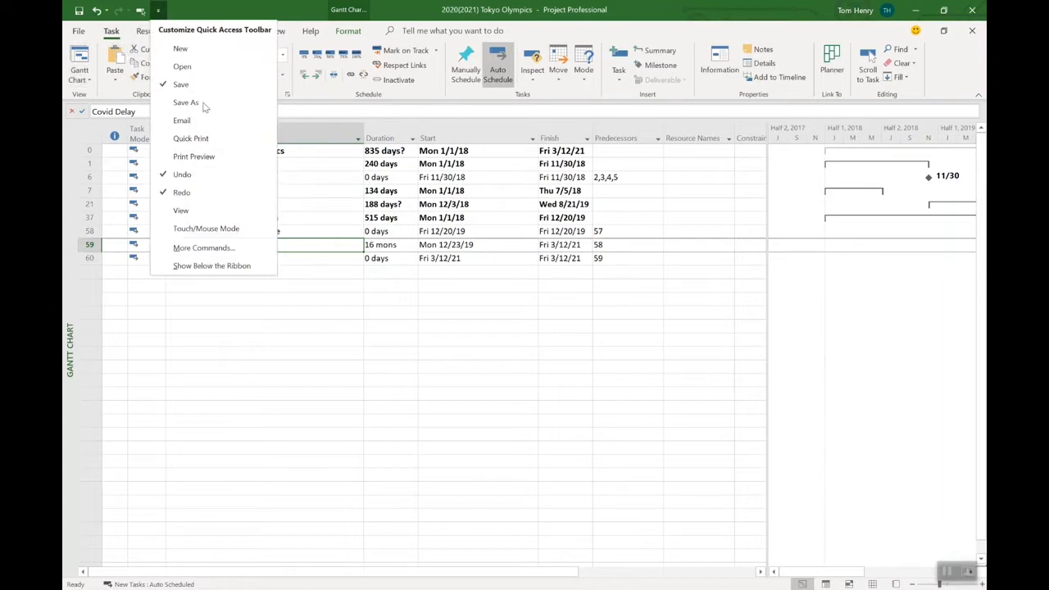
{"action": "mouse_move", "coordinate": [180, 49]}
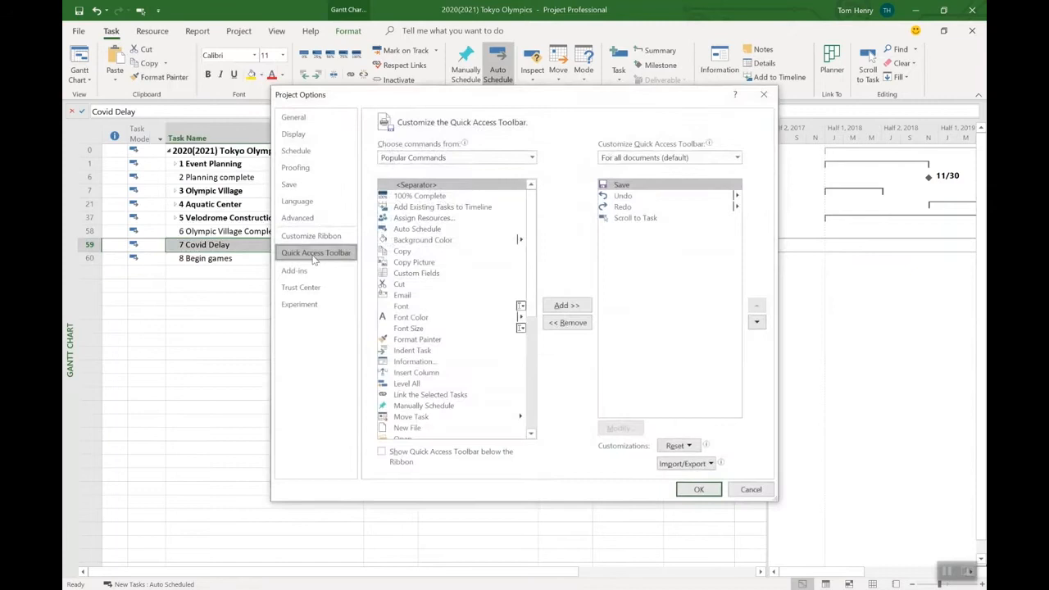
{"action": "mouse_move", "coordinate": [446, 223]}
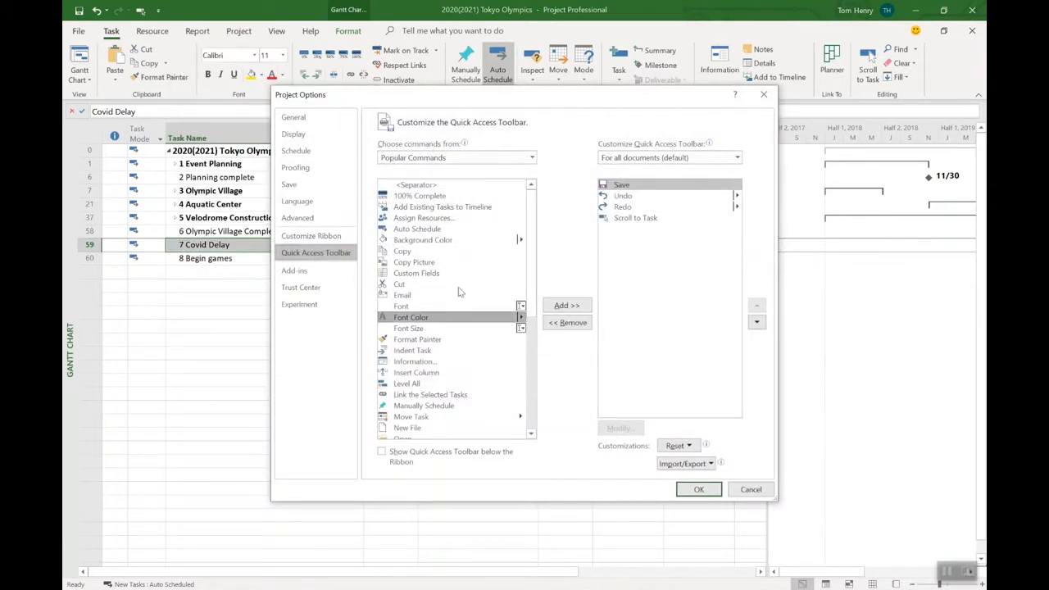
{"action": "left_click", "coordinate": [635, 216]}
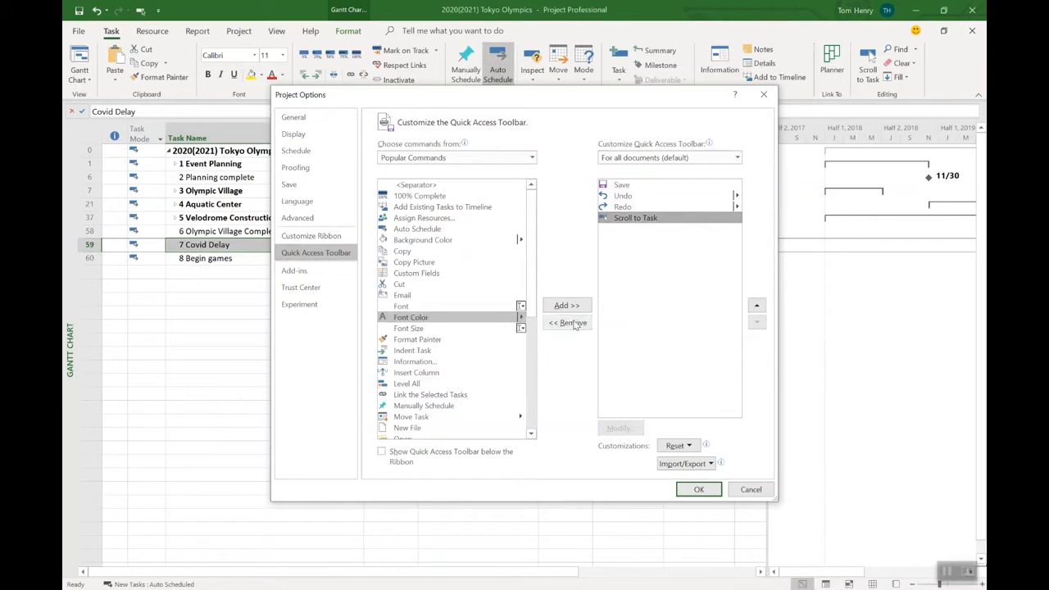
{"action": "left_click", "coordinate": [567, 322]}
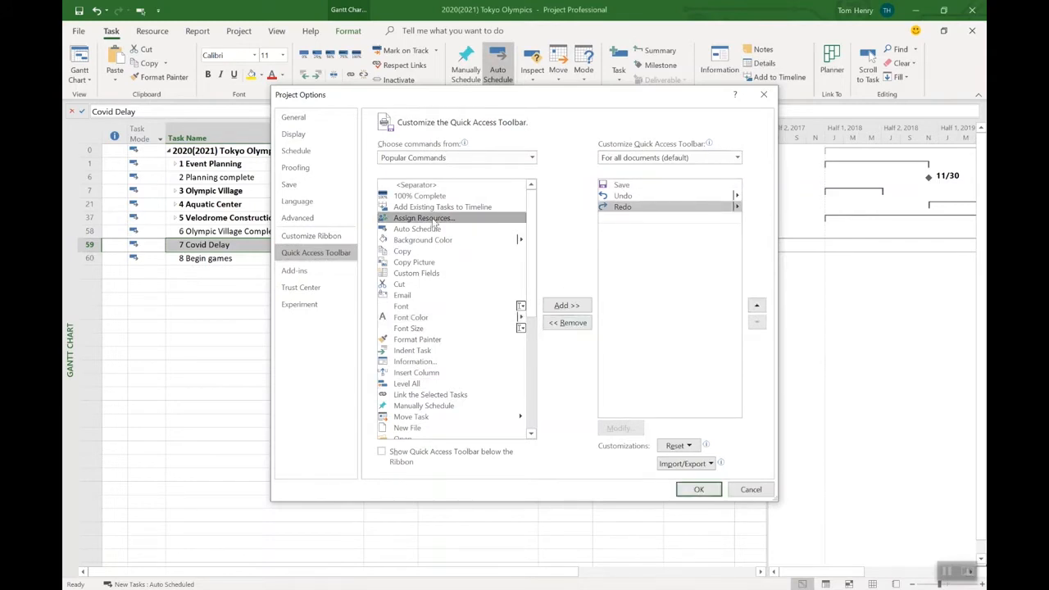
{"action": "scroll", "scroll_direction": "down", "scroll_amount": 3}
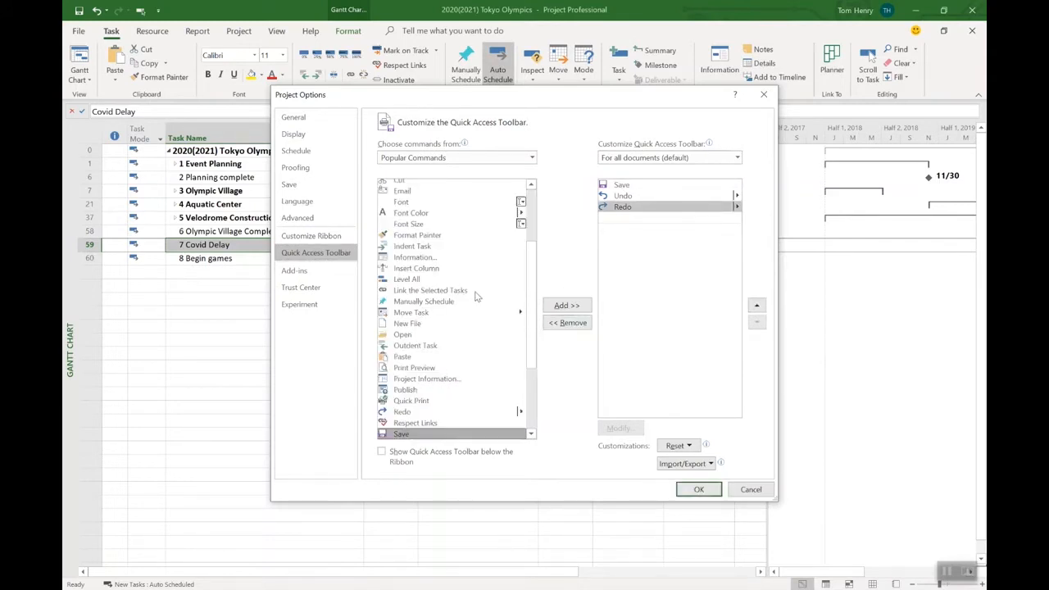
{"action": "scroll", "scroll_direction": "down", "scroll_amount": 3}
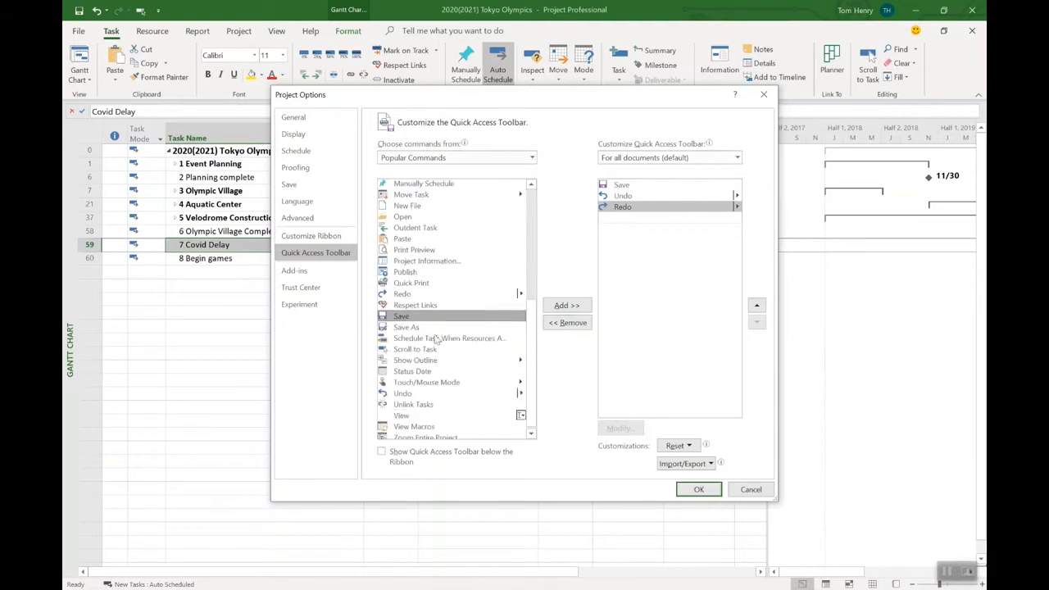
Step: Re-add Scroll to Task, then move Publish up to just below Save
{"action": "left_click", "coordinate": [415, 347]}
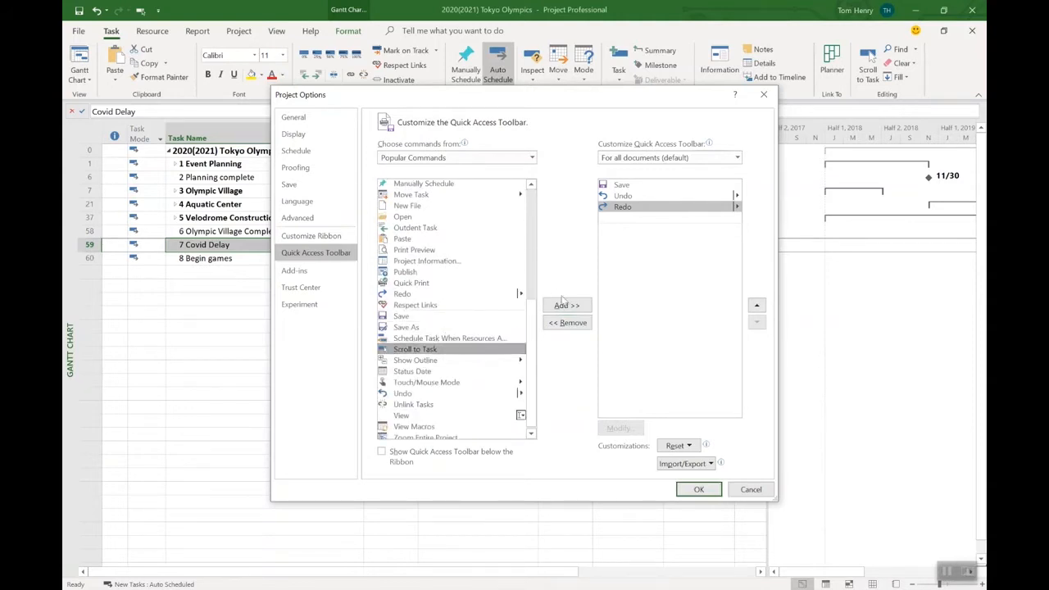
{"action": "left_click", "coordinate": [567, 305]}
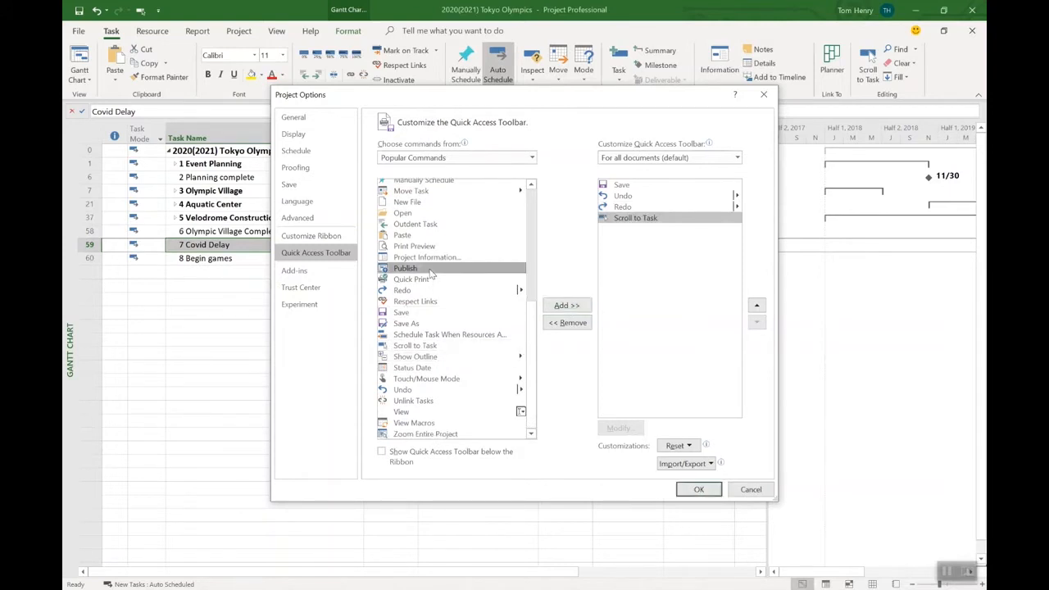
{"action": "left_click", "coordinate": [567, 305]}
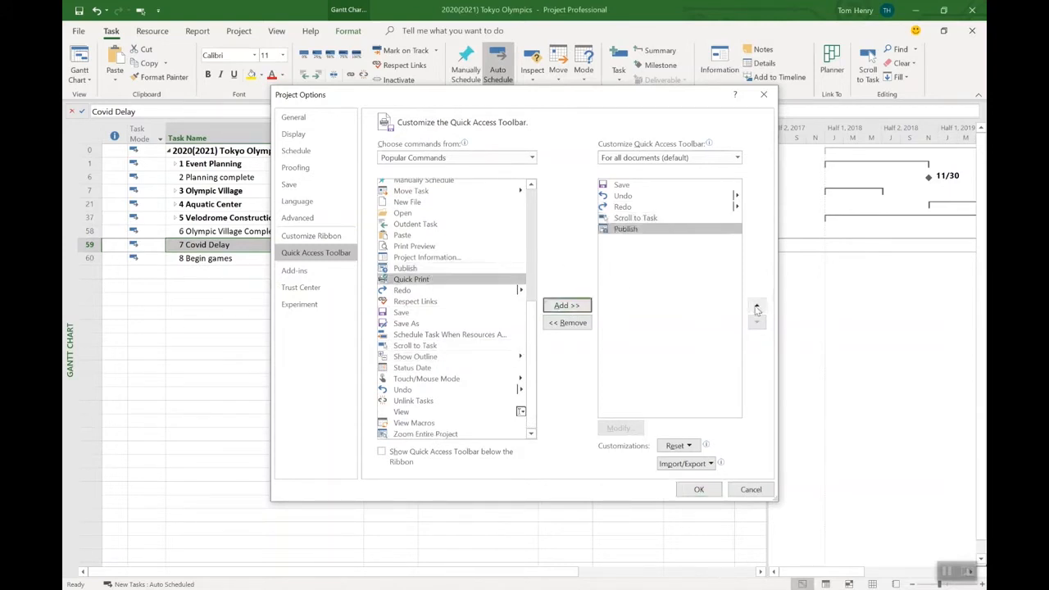
{"action": "left_click", "coordinate": [757, 304]}
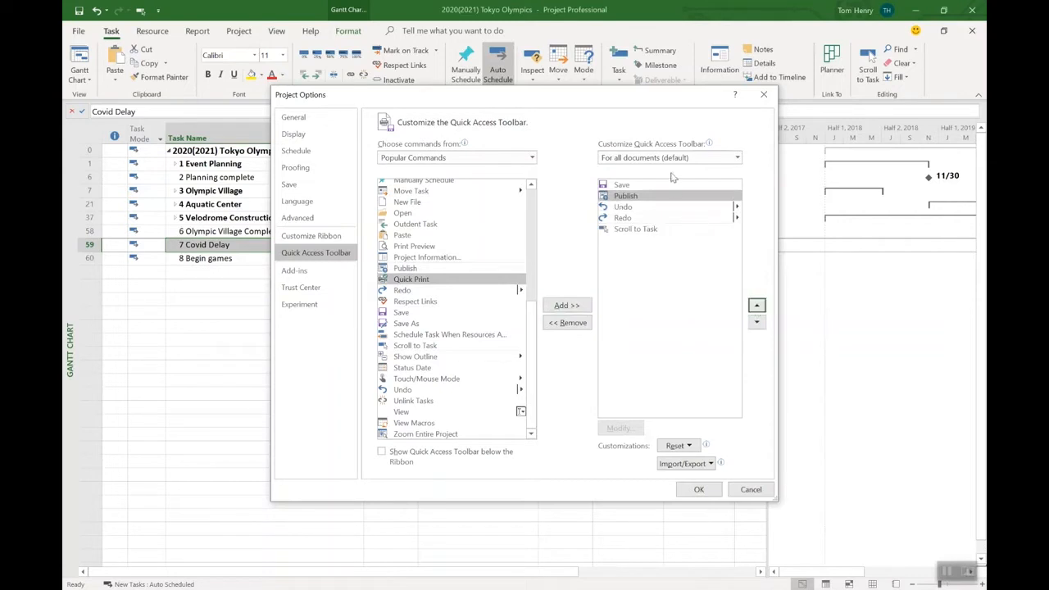
{"action": "mouse_move", "coordinate": [653, 233]}
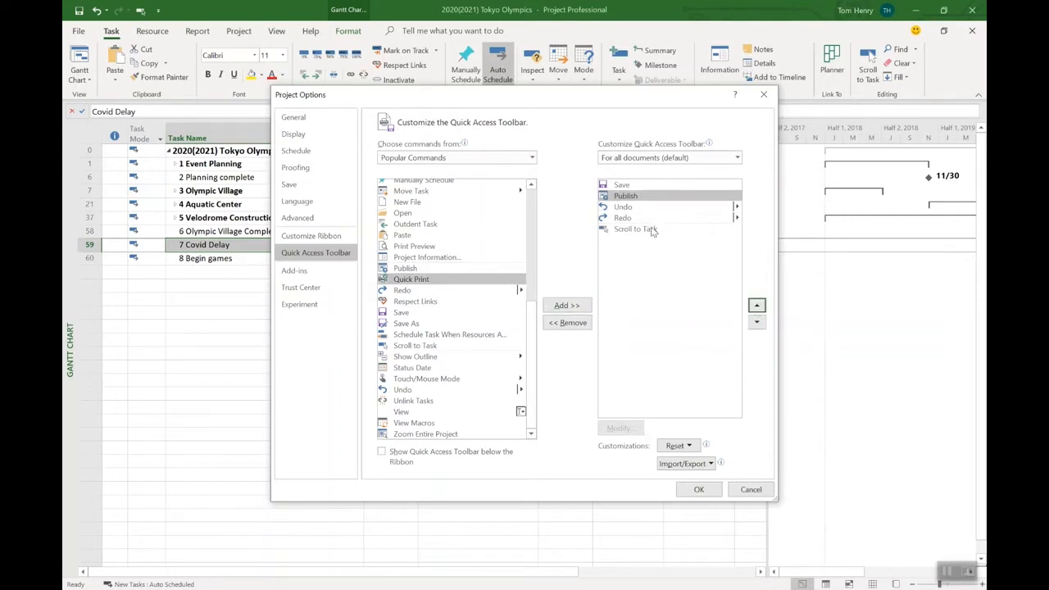
{"action": "mouse_move", "coordinate": [467, 338]}
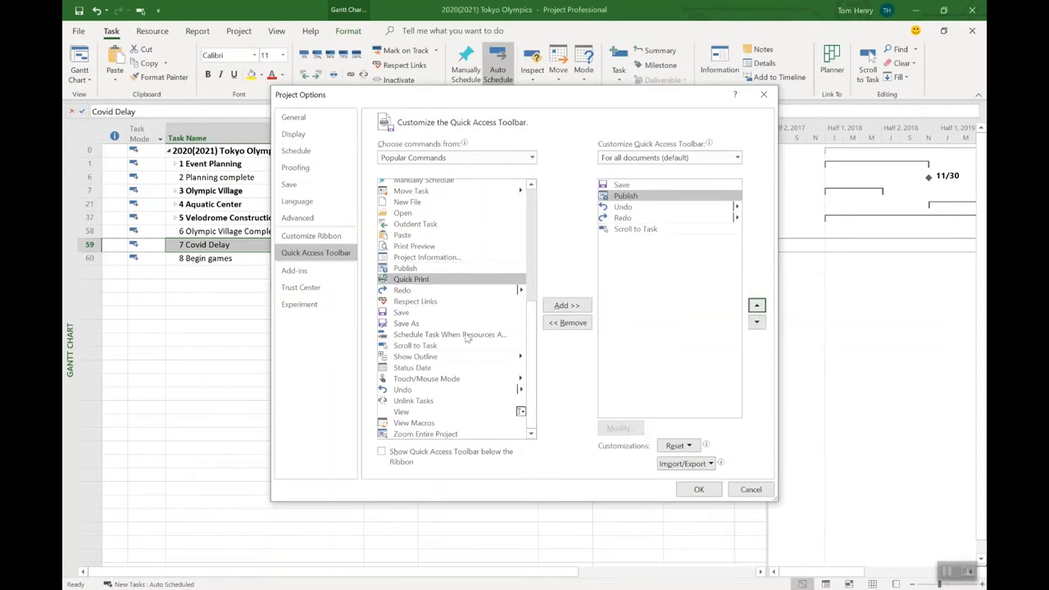
{"action": "mouse_move", "coordinate": [449, 334]}
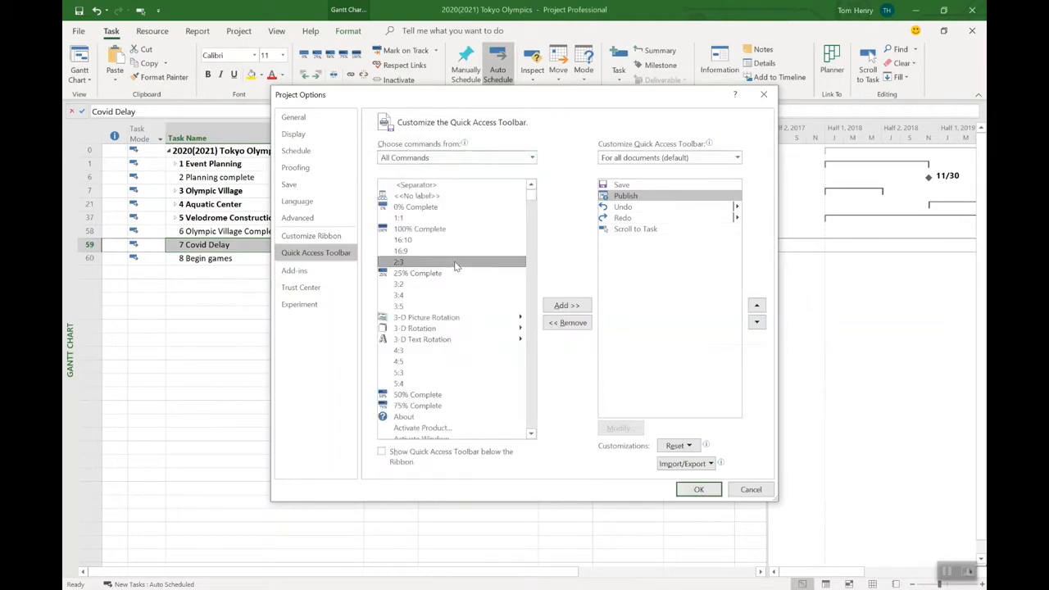
Step: Add Cleanup Cache from All Commands and move it down between Redo and Scroll to Task
{"action": "scroll", "scroll_direction": "down", "scroll_amount": 3}
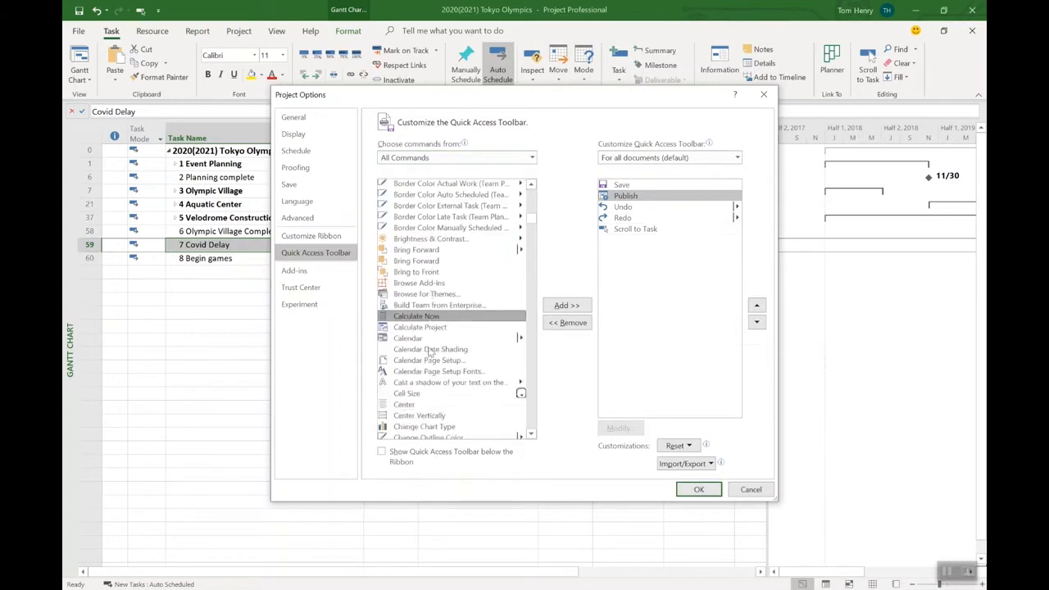
{"action": "scroll", "scroll_direction": "down", "scroll_amount": 3}
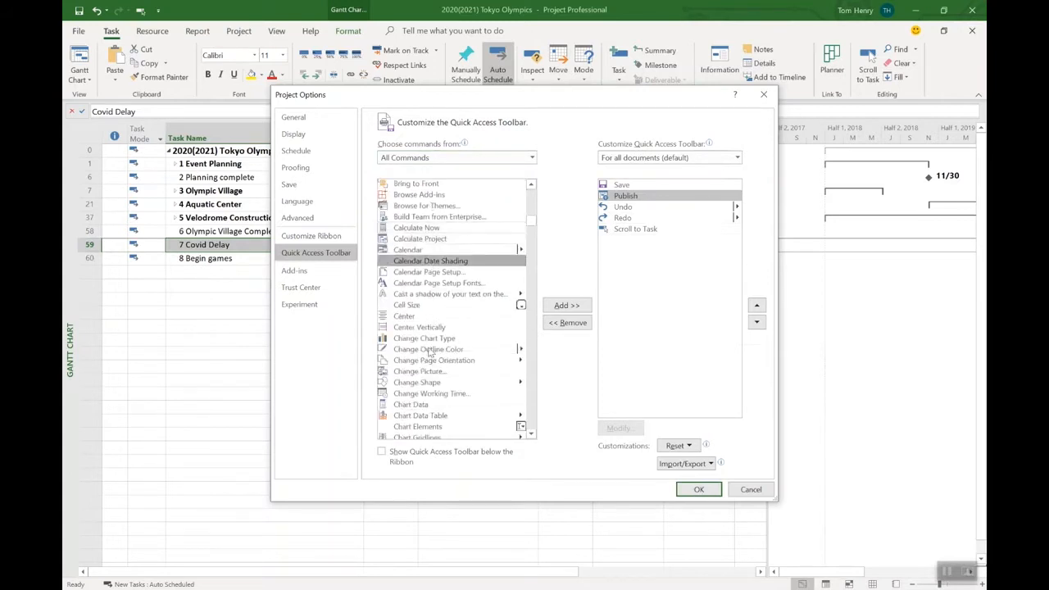
{"action": "scroll", "scroll_direction": "down", "scroll_amount": 3}
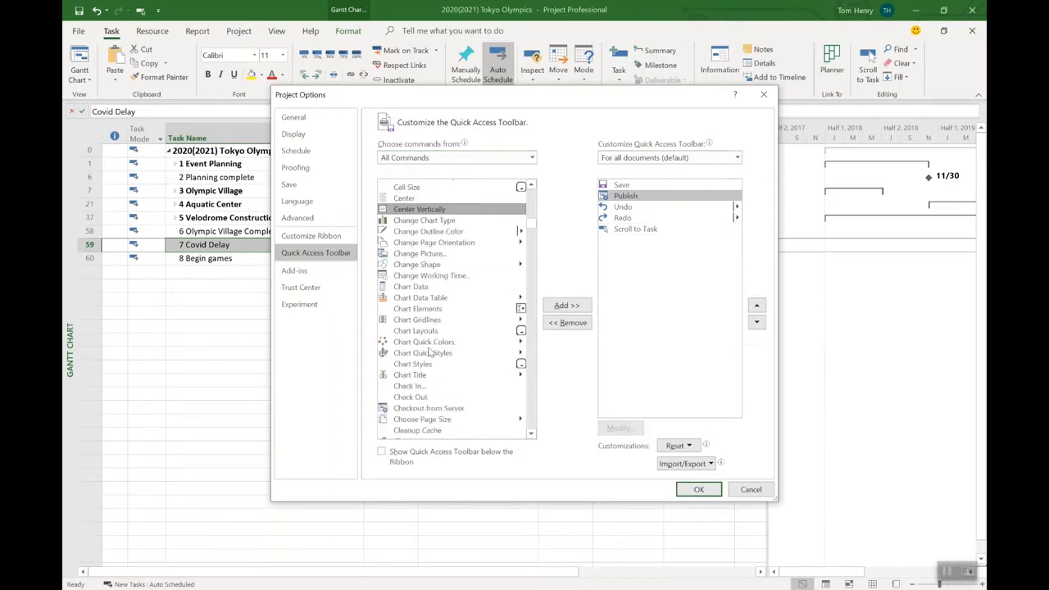
{"action": "scroll", "scroll_direction": "down", "scroll_amount": 3}
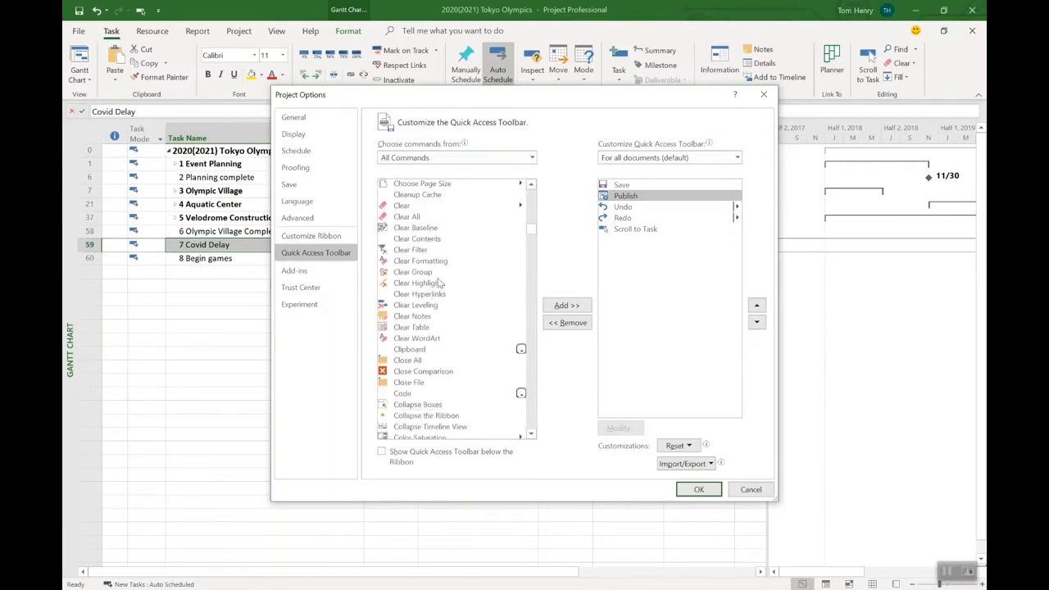
{"action": "scroll", "scroll_direction": "down", "scroll_amount": 3}
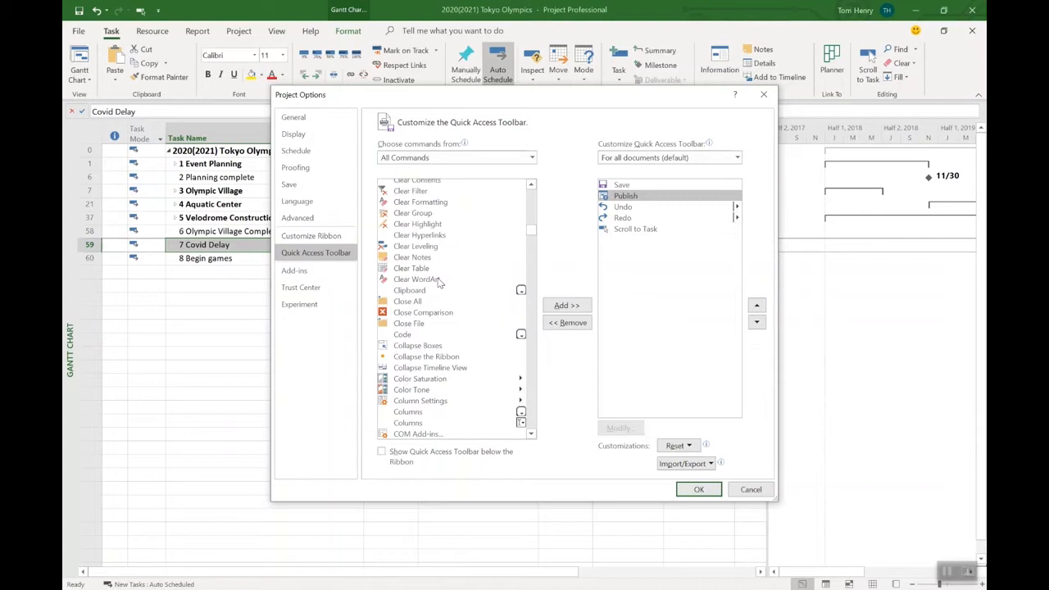
{"action": "scroll", "scroll_direction": "up", "scroll_amount": 3}
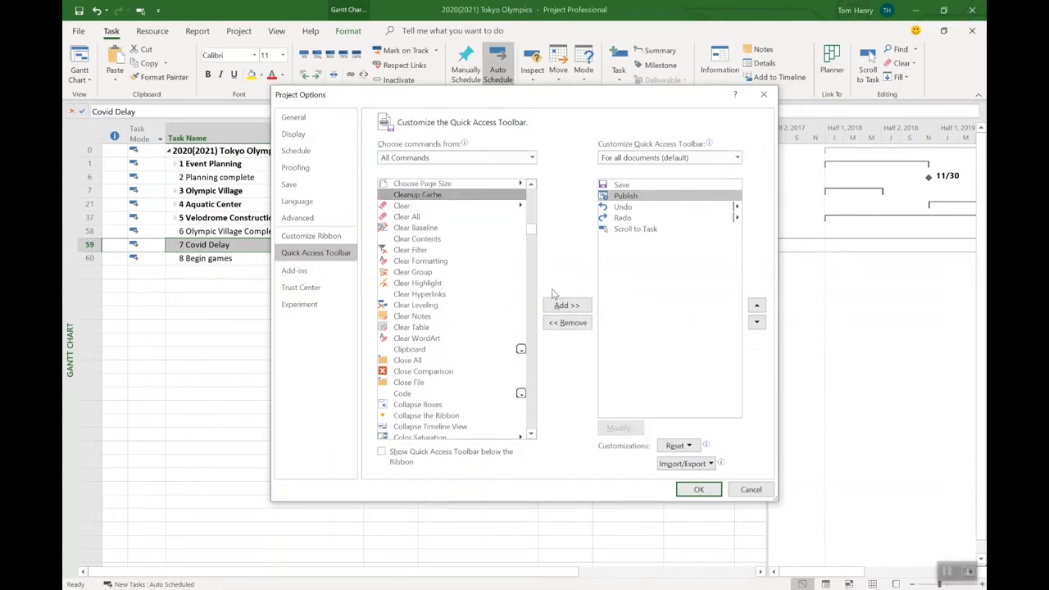
{"action": "left_click", "coordinate": [567, 305]}
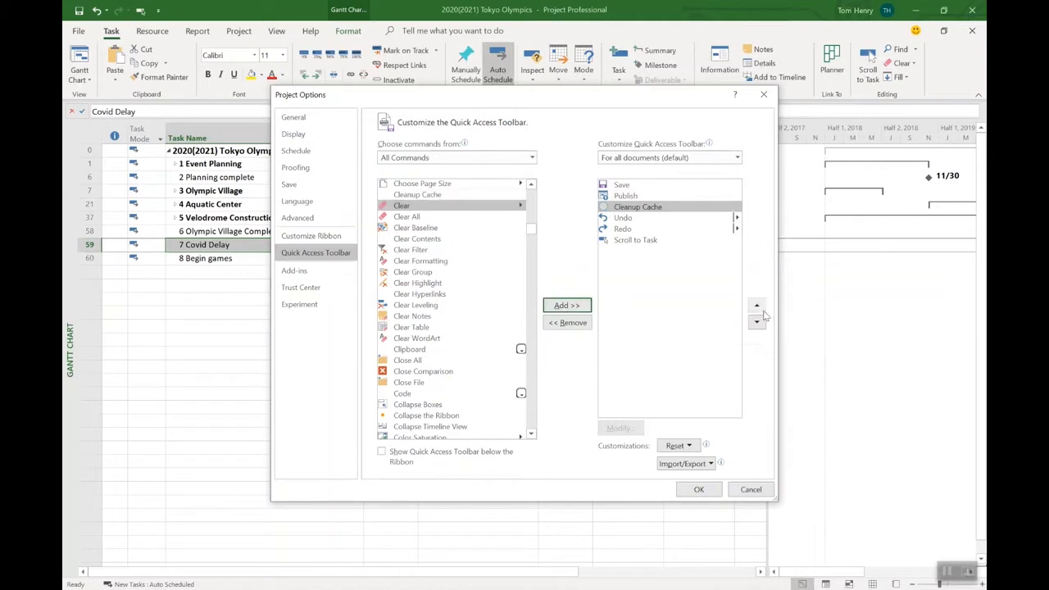
{"action": "left_click", "coordinate": [757, 322]}
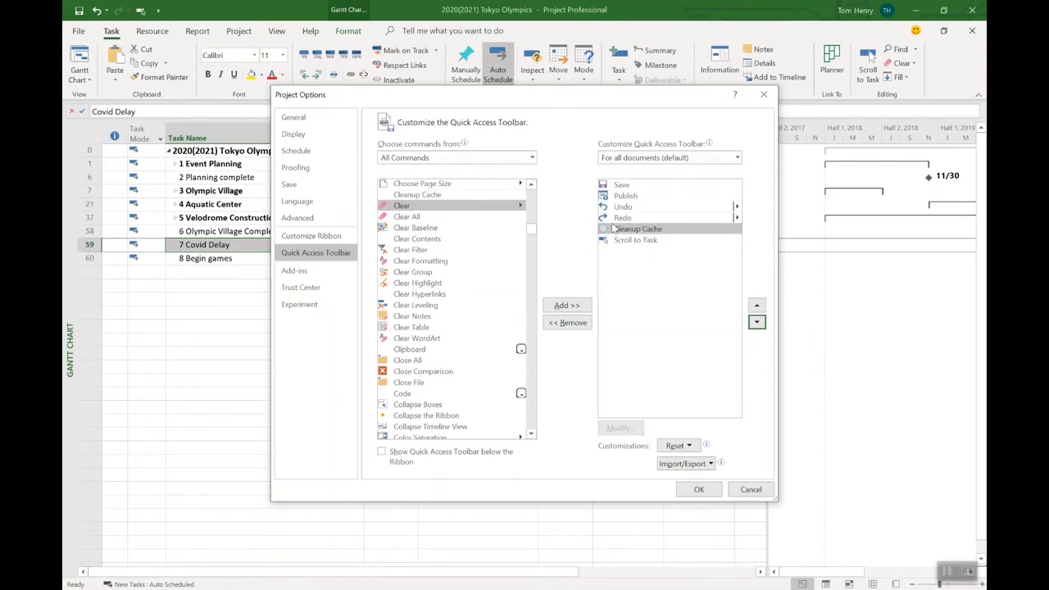
{"action": "mouse_move", "coordinate": [638, 229]}
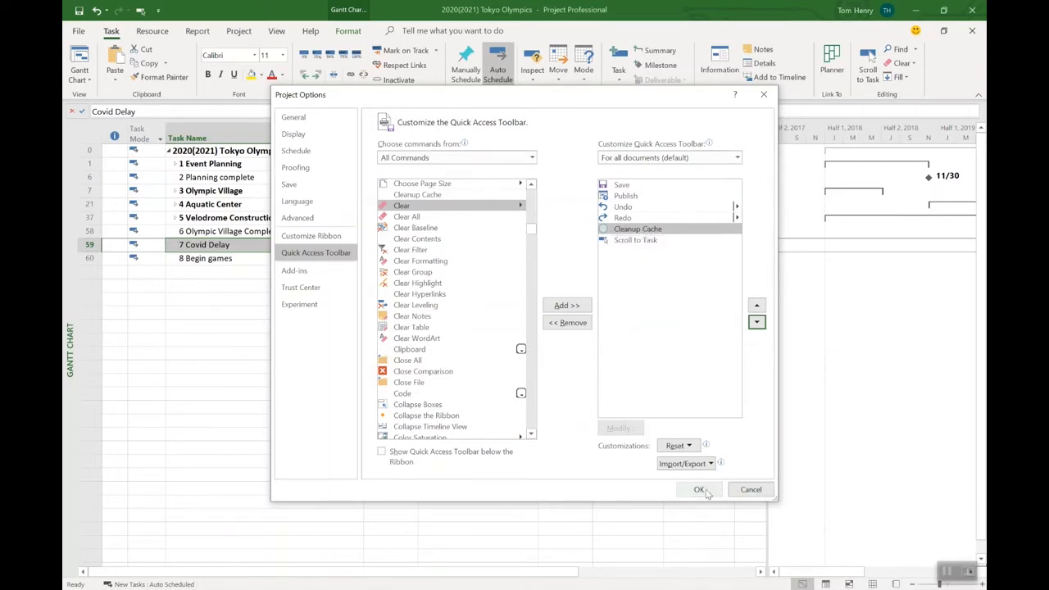
Step: Apply the toolbar changes and expand Aquatic Center to show its subtasks
{"action": "left_click", "coordinate": [699, 489]}
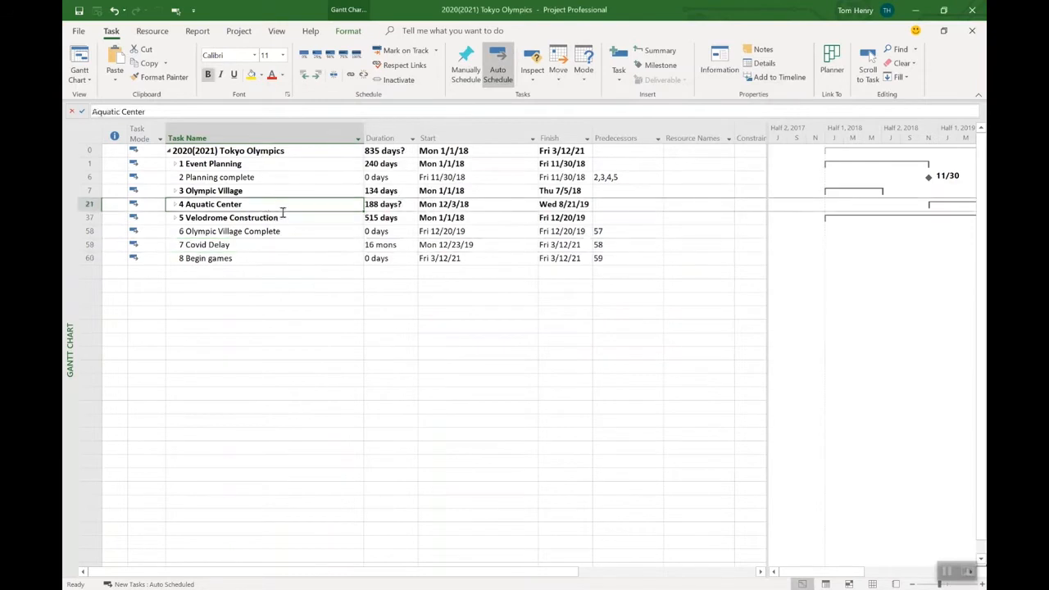
{"action": "left_click", "coordinate": [172, 203]}
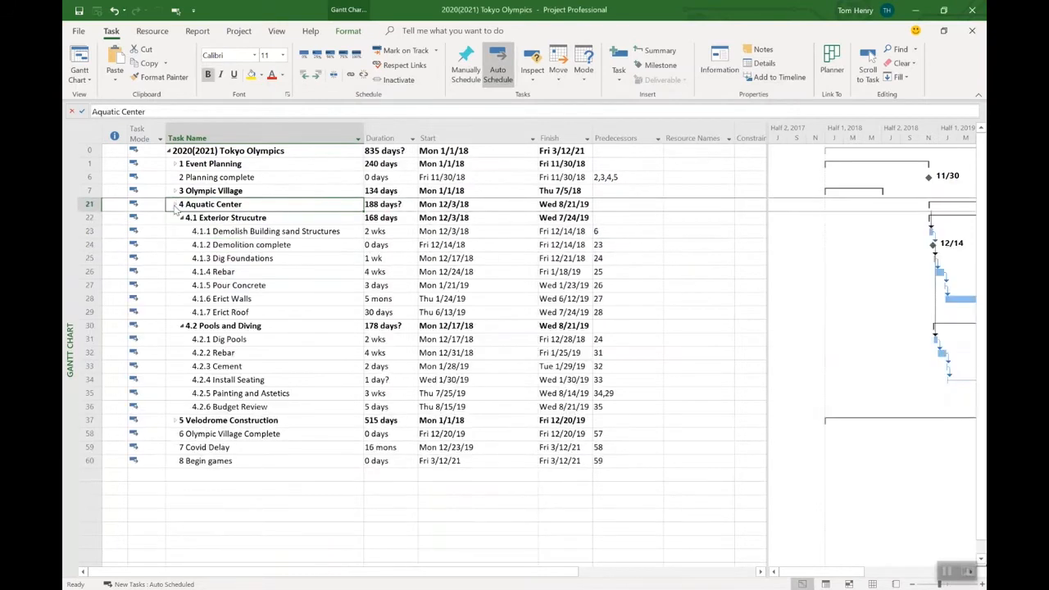
{"action": "left_click", "coordinate": [220, 338]}
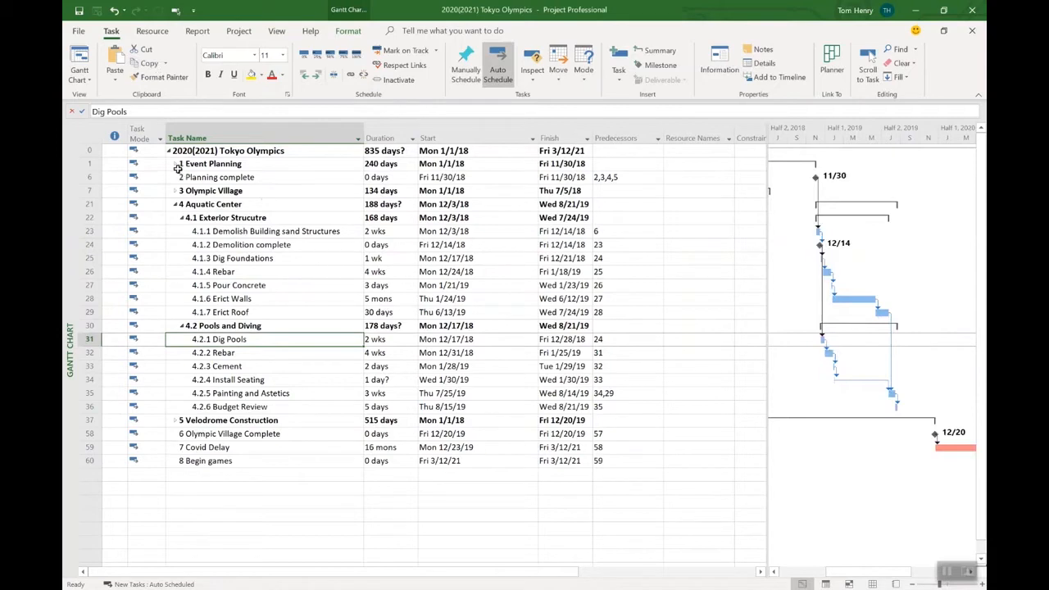
Step: Expand Event Planning to show Logistics, Real Estate, Permits and City Planning subtasks
{"action": "left_click", "coordinate": [173, 164]}
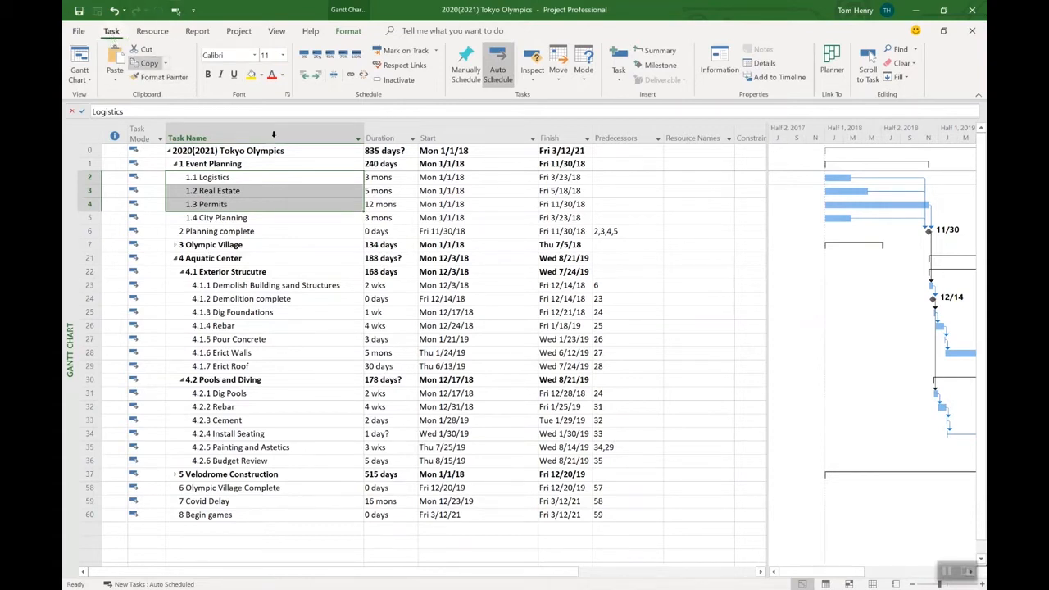
{"action": "mouse_move", "coordinate": [869, 64]}
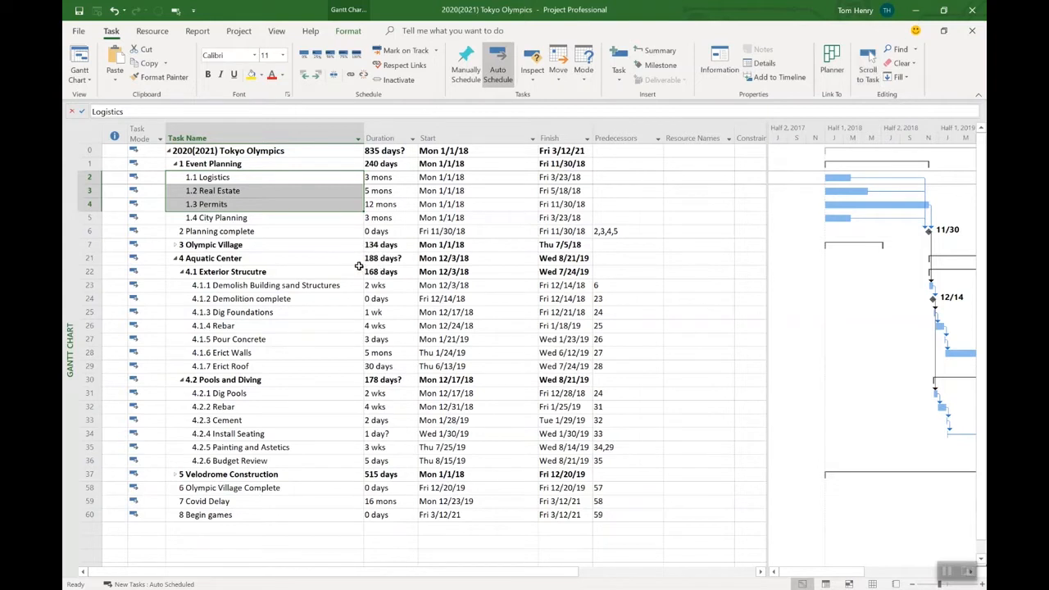
{"action": "mouse_move", "coordinate": [295, 380]}
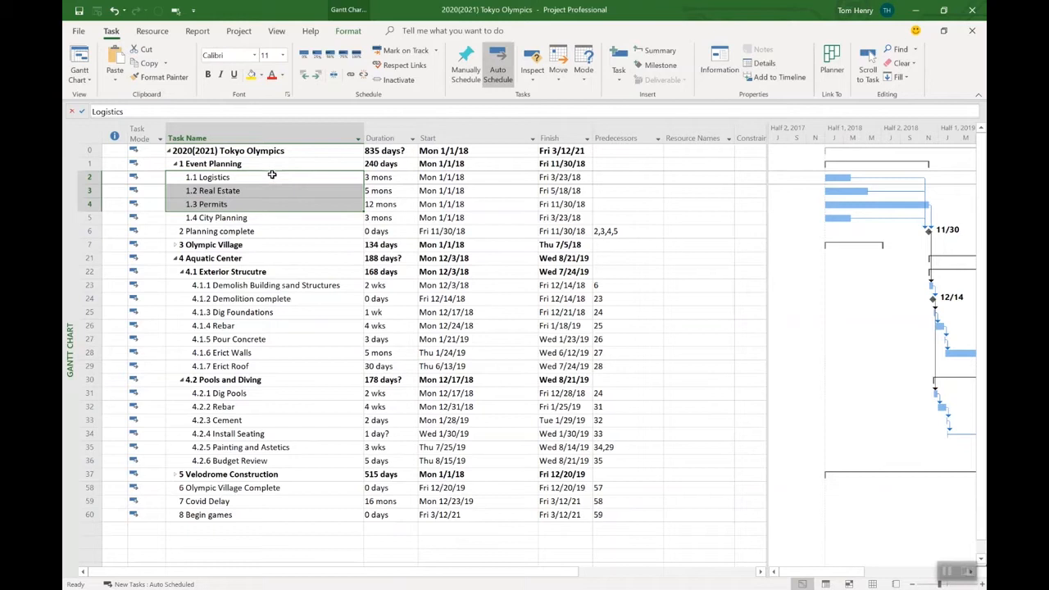
{"action": "left_click", "coordinate": [226, 272]}
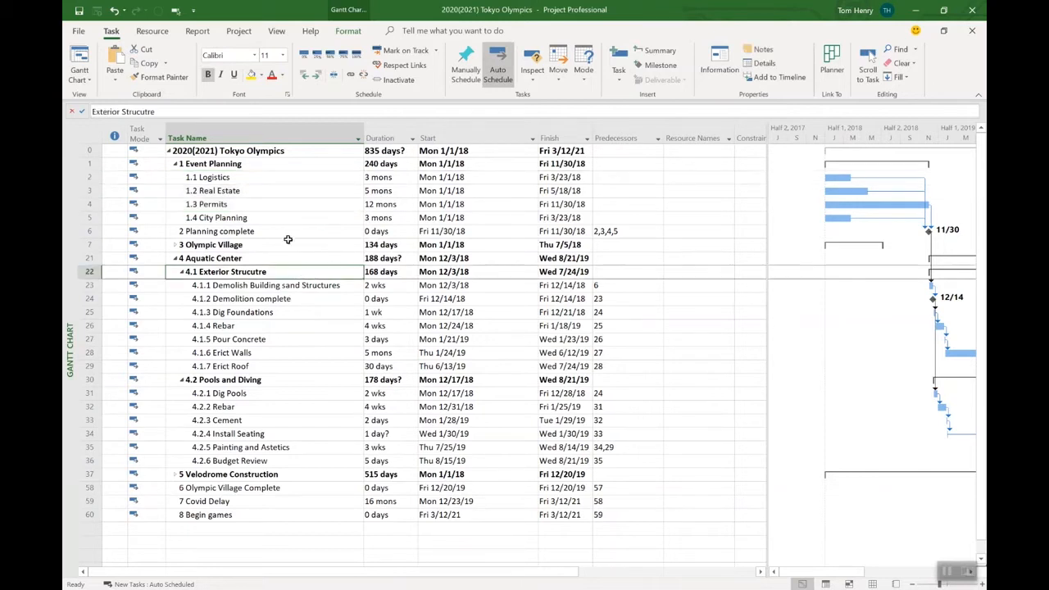
{"action": "mouse_move", "coordinate": [331, 161]}
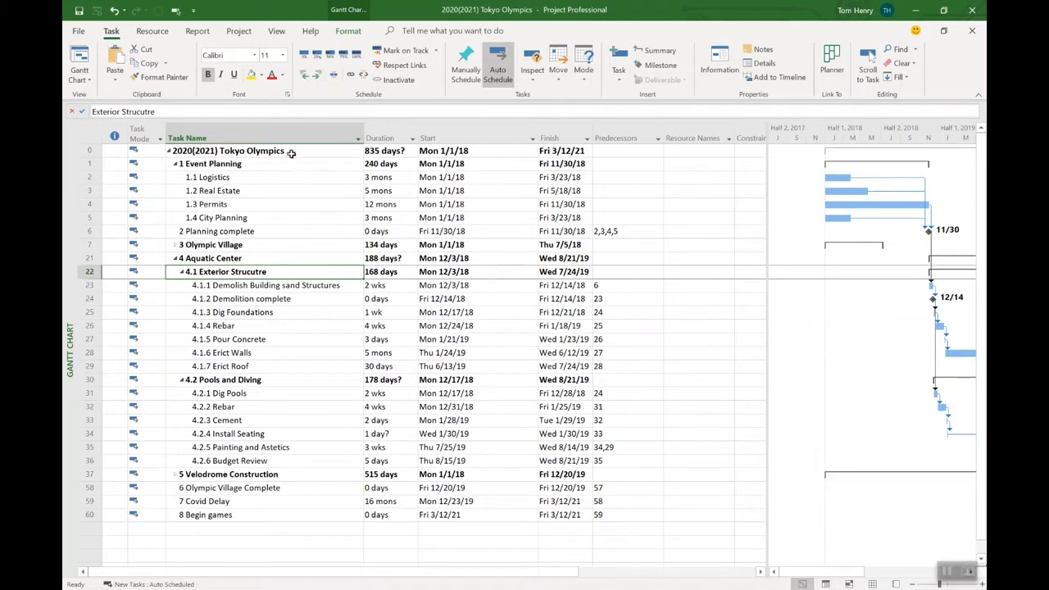
{"action": "left_click", "coordinate": [229, 151]}
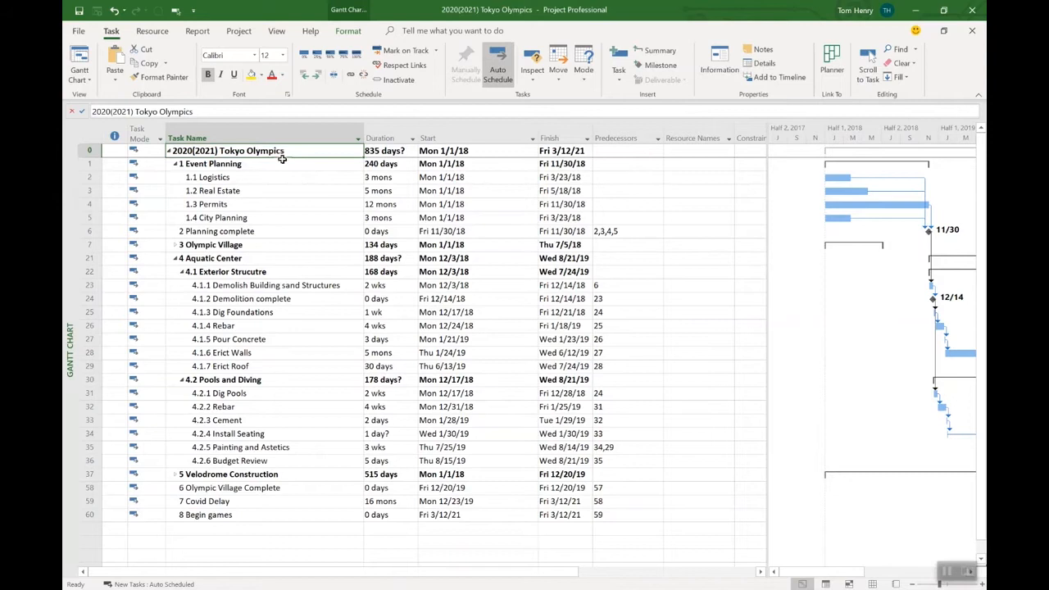
{"action": "left_click", "coordinate": [217, 231]}
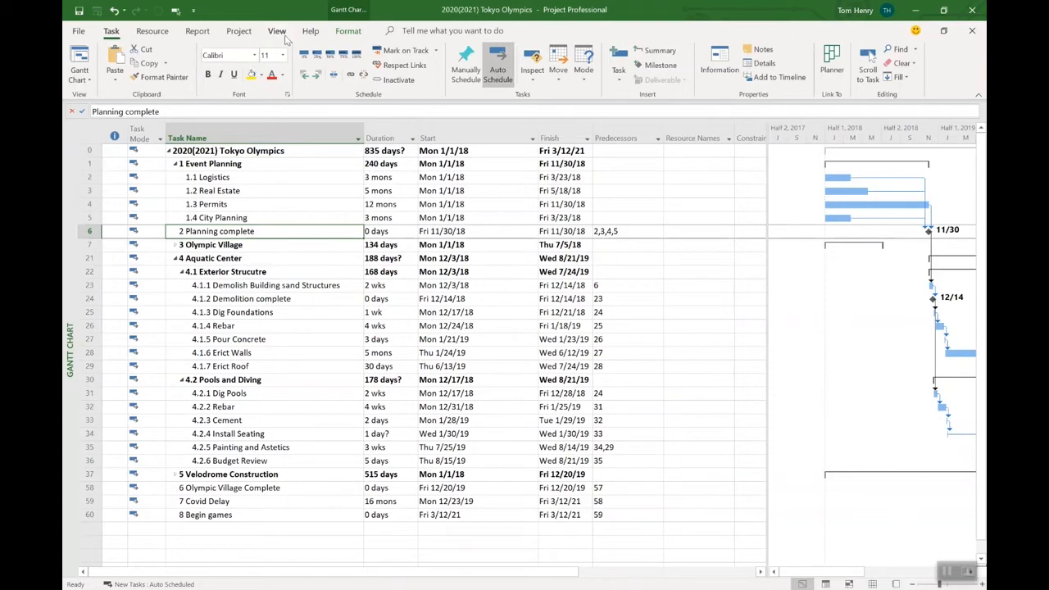
Step: Set the Summary Tasks text style to bold on a light green background
{"action": "left_click", "coordinate": [277, 29]}
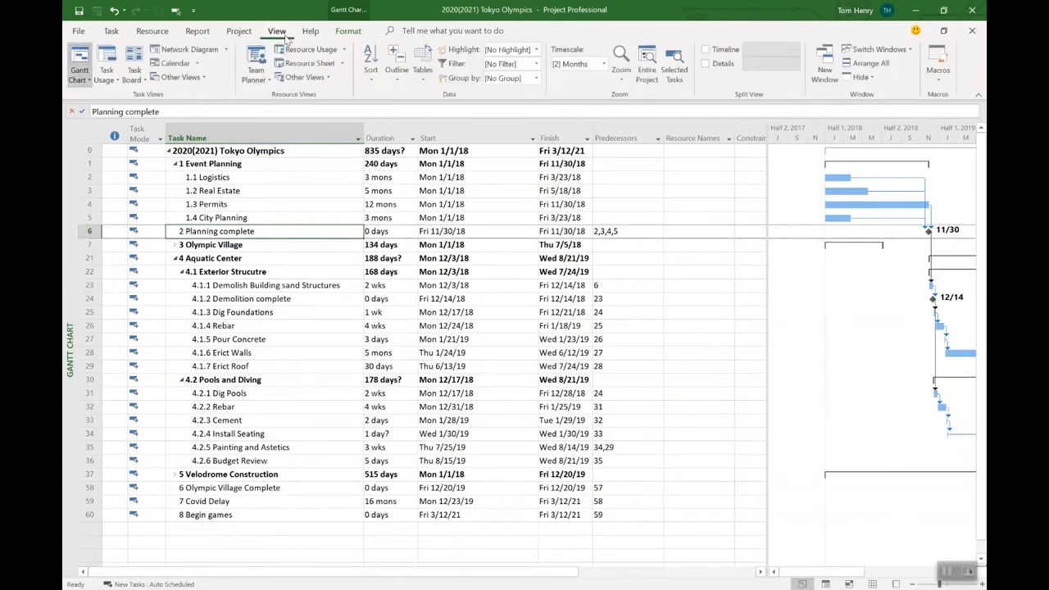
{"action": "left_click", "coordinate": [347, 29]}
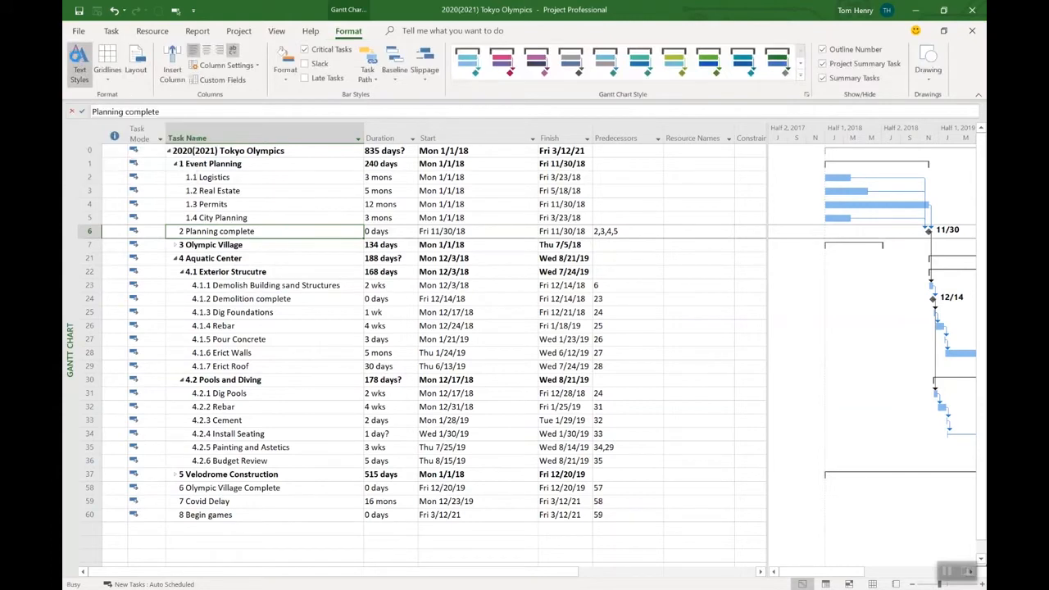
{"action": "left_click", "coordinate": [79, 63]}
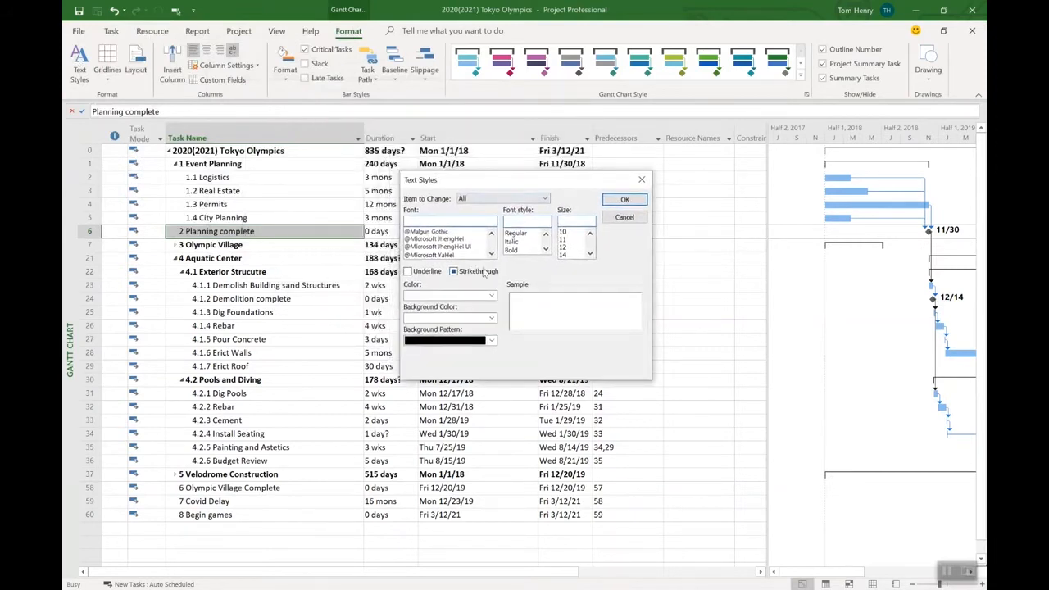
{"action": "left_click", "coordinate": [452, 272]}
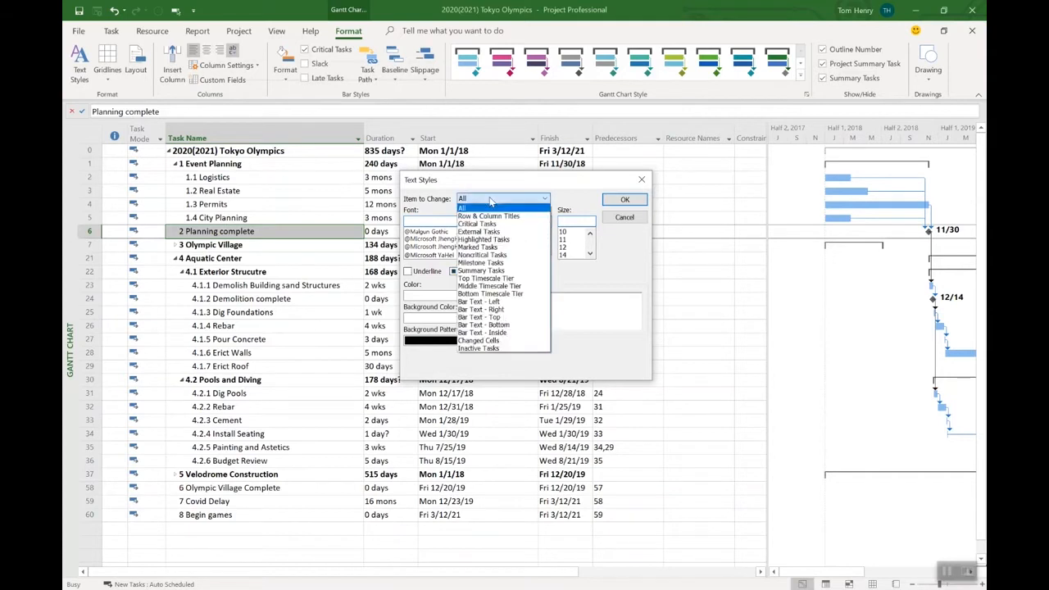
{"action": "left_click", "coordinate": [482, 271]}
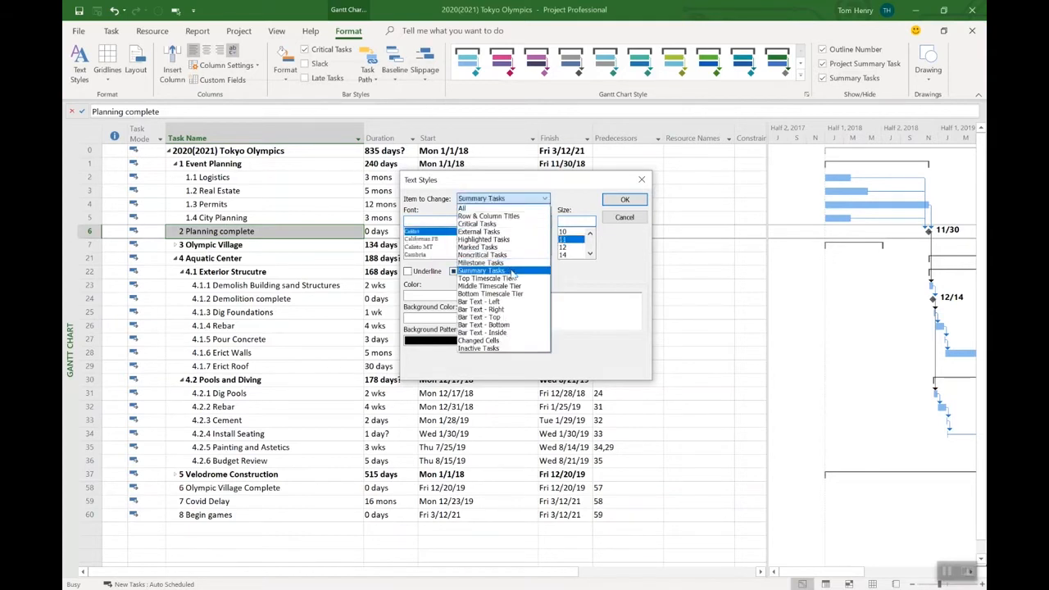
{"action": "left_click", "coordinate": [478, 270]}
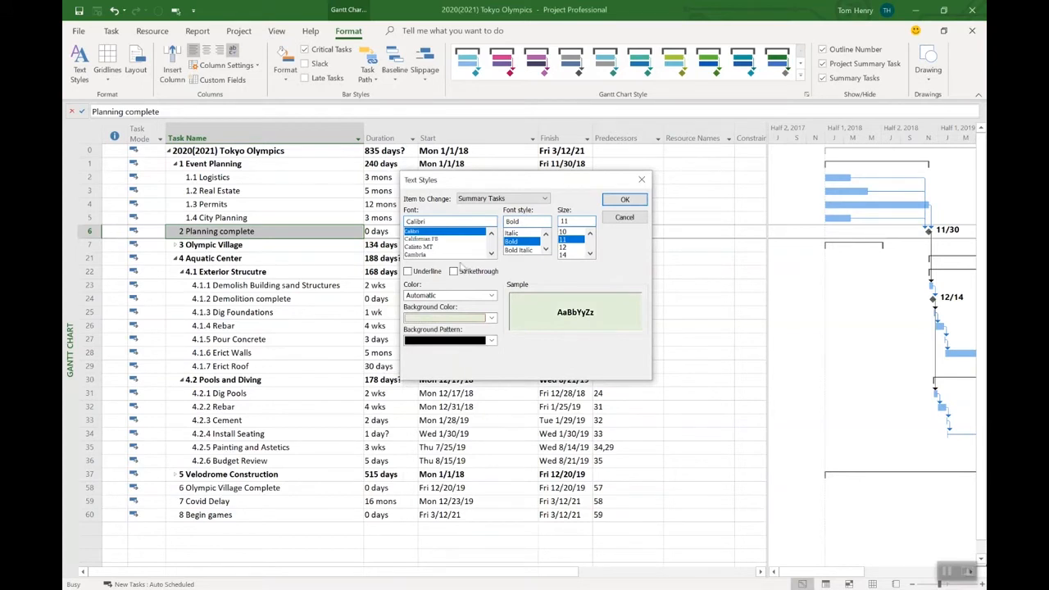
{"action": "left_click", "coordinate": [625, 200]}
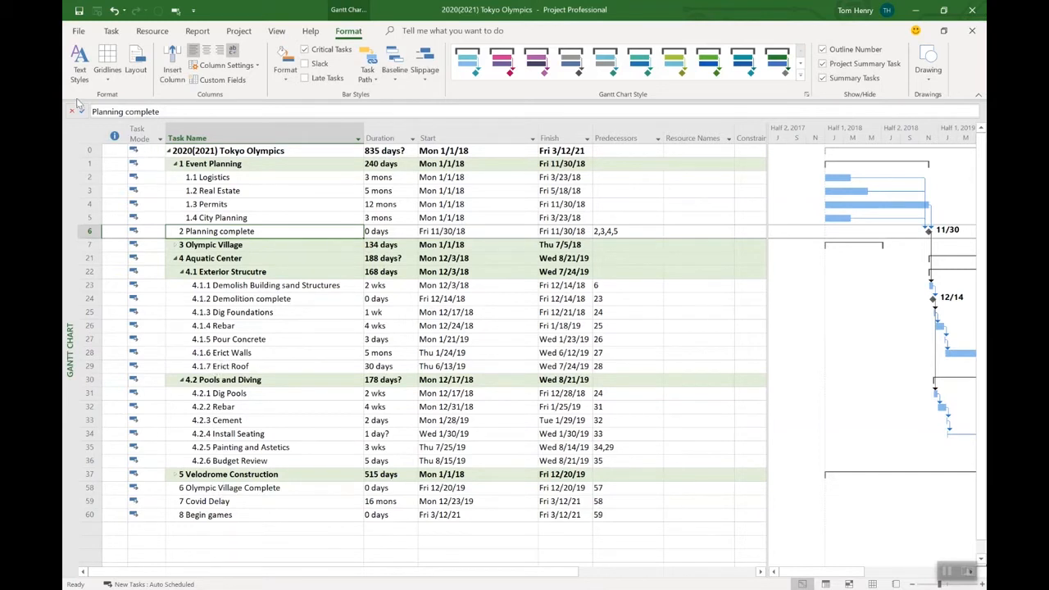
Step: Set the Milestone Tasks text style colour to blue
{"action": "left_click", "coordinate": [79, 62]}
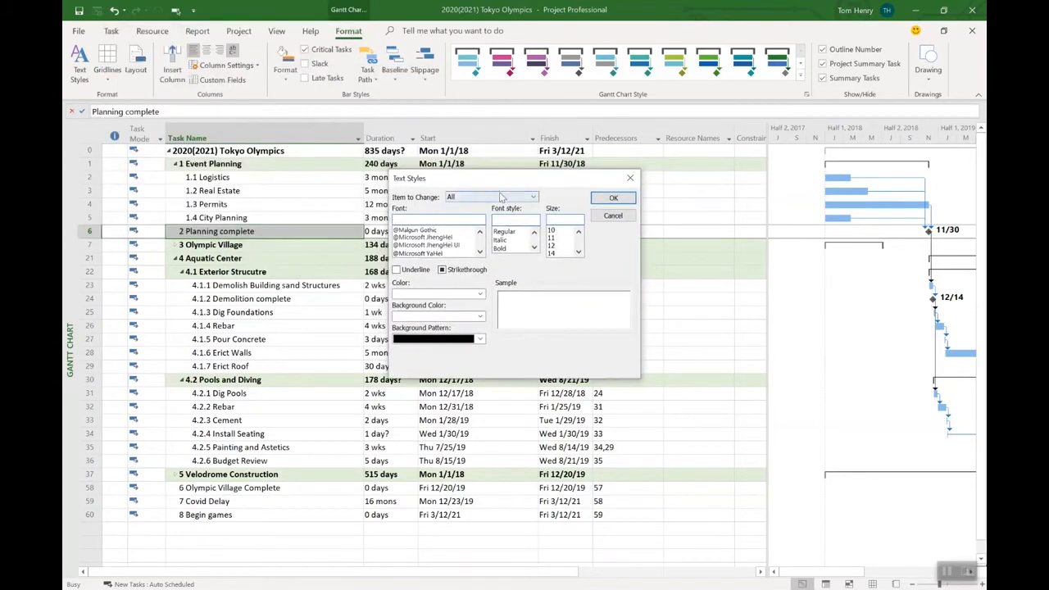
{"action": "left_click", "coordinate": [534, 197]}
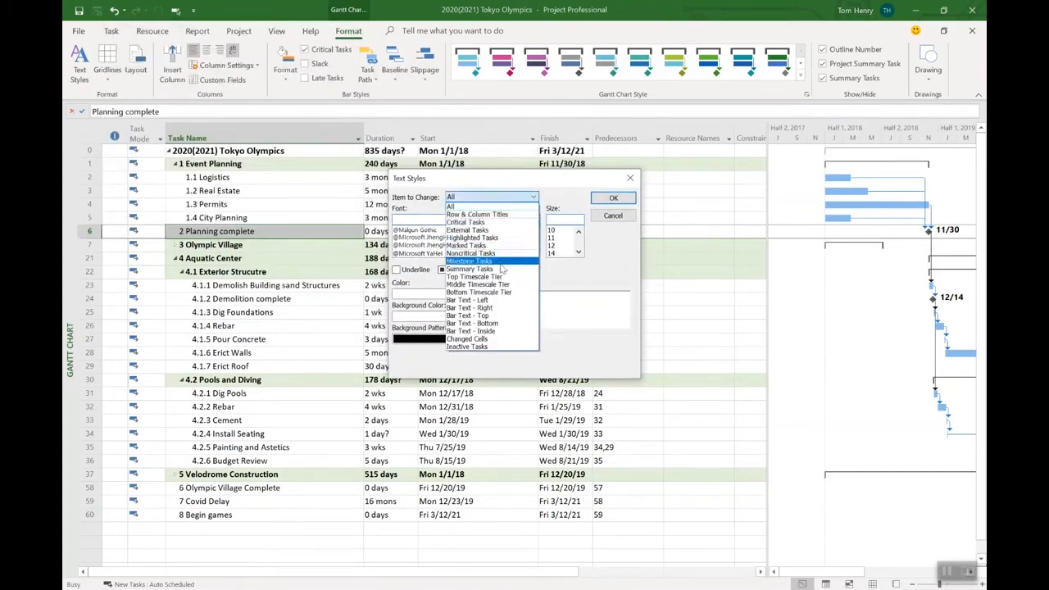
{"action": "left_click", "coordinate": [468, 262]}
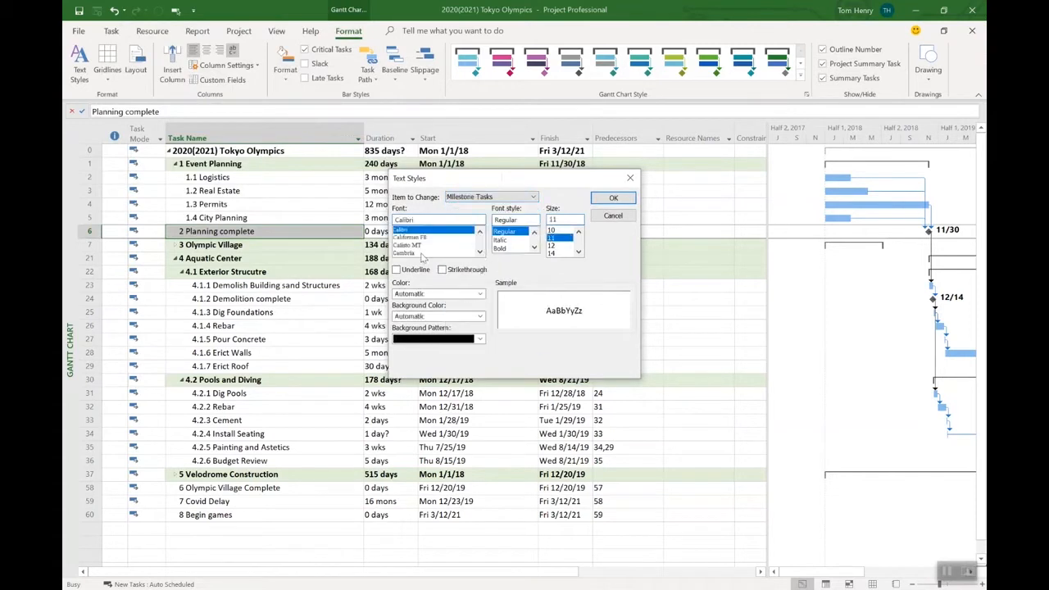
{"action": "left_click", "coordinate": [478, 294]}
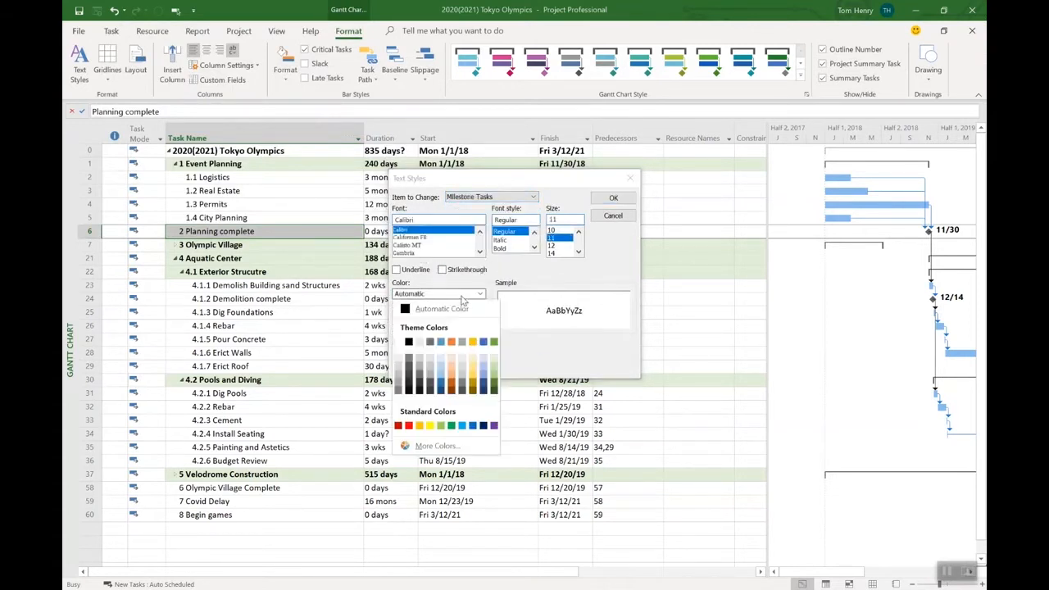
{"action": "left_click", "coordinate": [439, 293]}
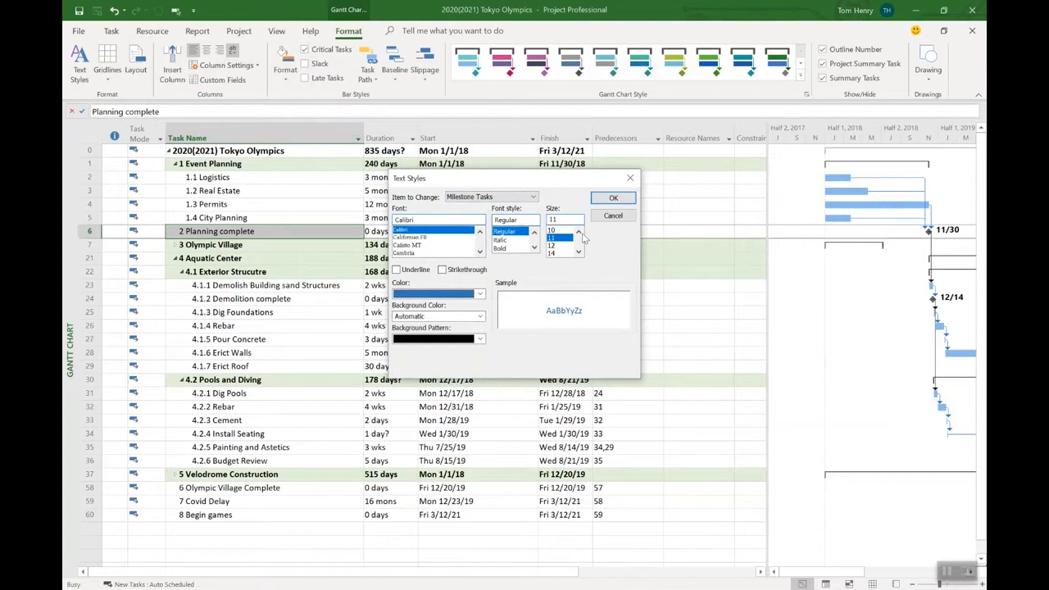
{"action": "left_click", "coordinate": [613, 196]}
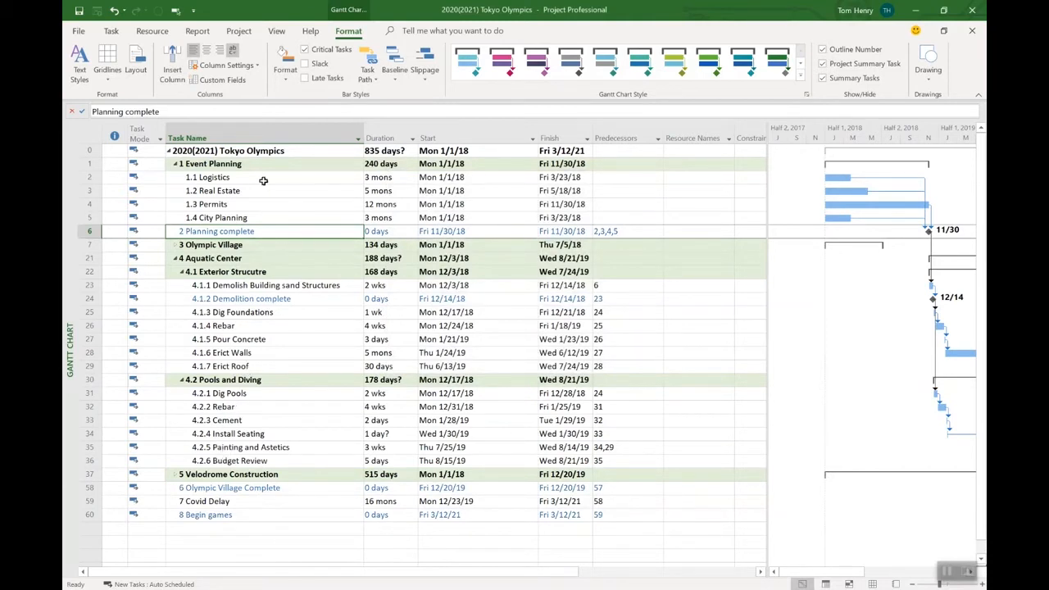
{"action": "left_click", "coordinate": [210, 164]}
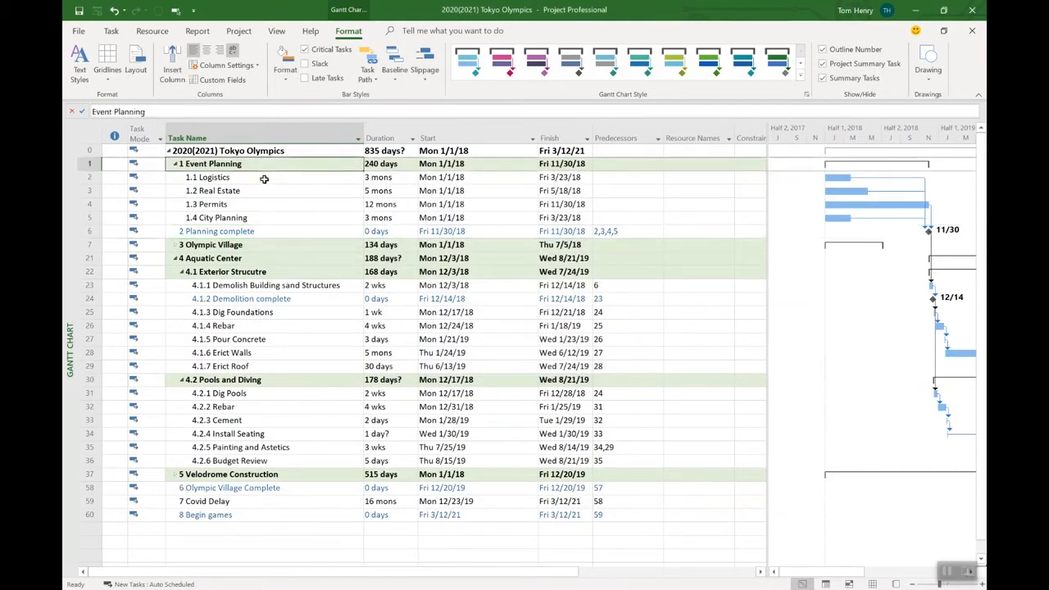
{"action": "left_click", "coordinate": [207, 203]}
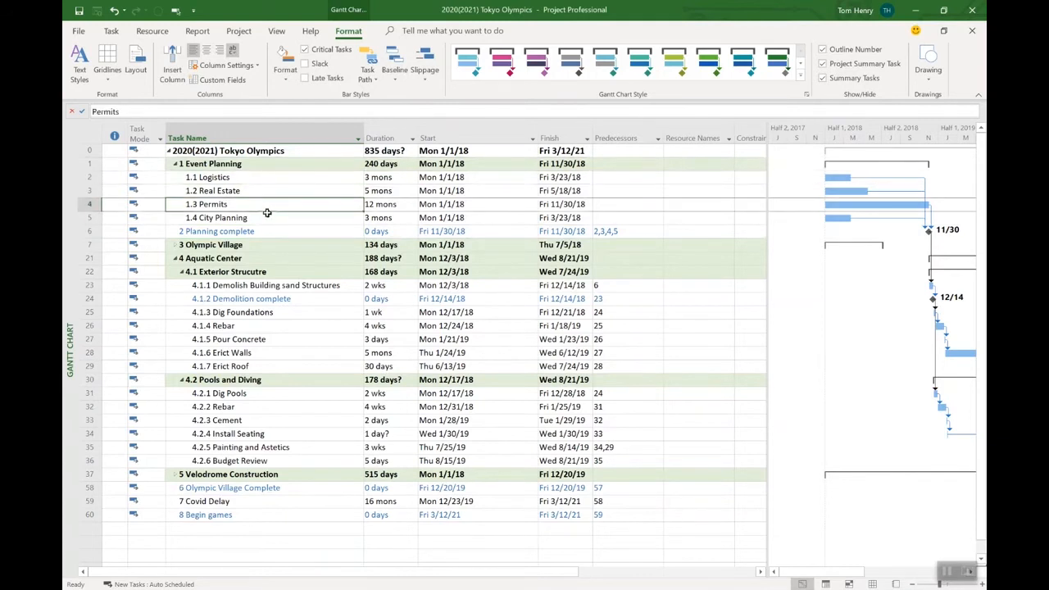
{"action": "left_click", "coordinate": [217, 229]}
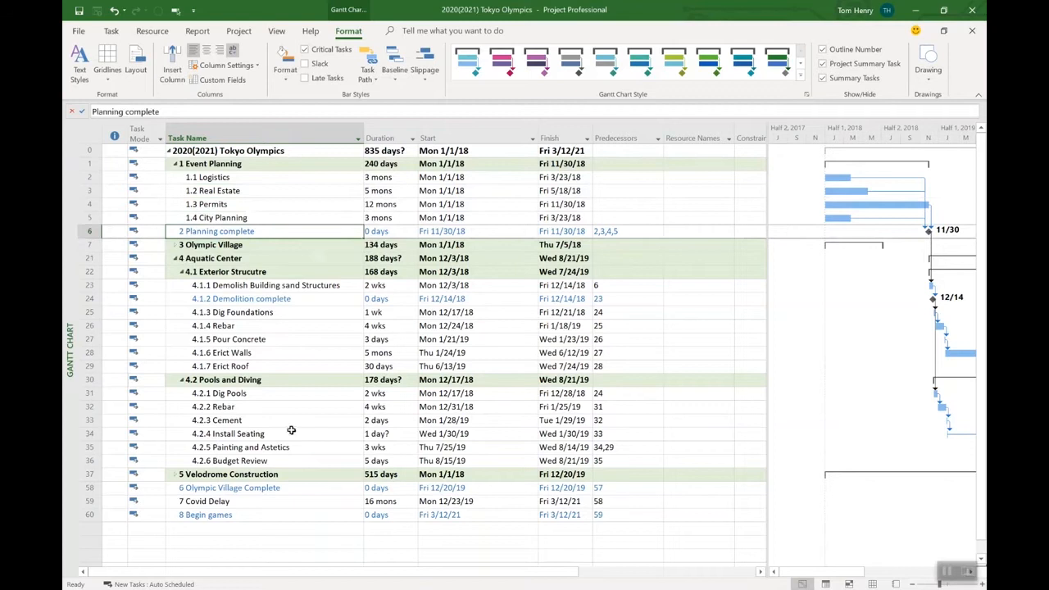
{"action": "mouse_move", "coordinate": [308, 413]}
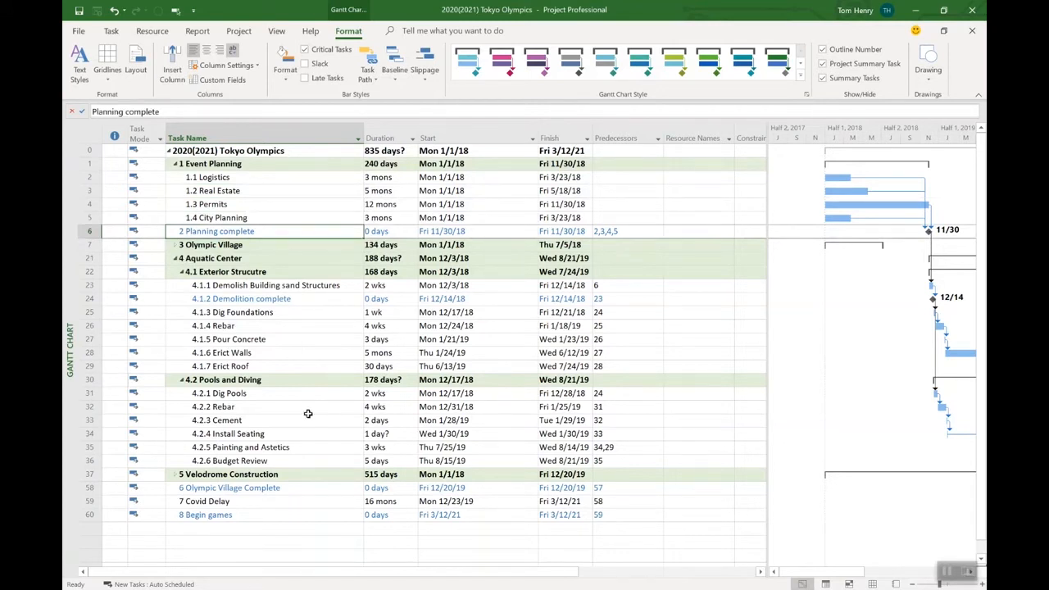
{"action": "mouse_move", "coordinate": [269, 343]}
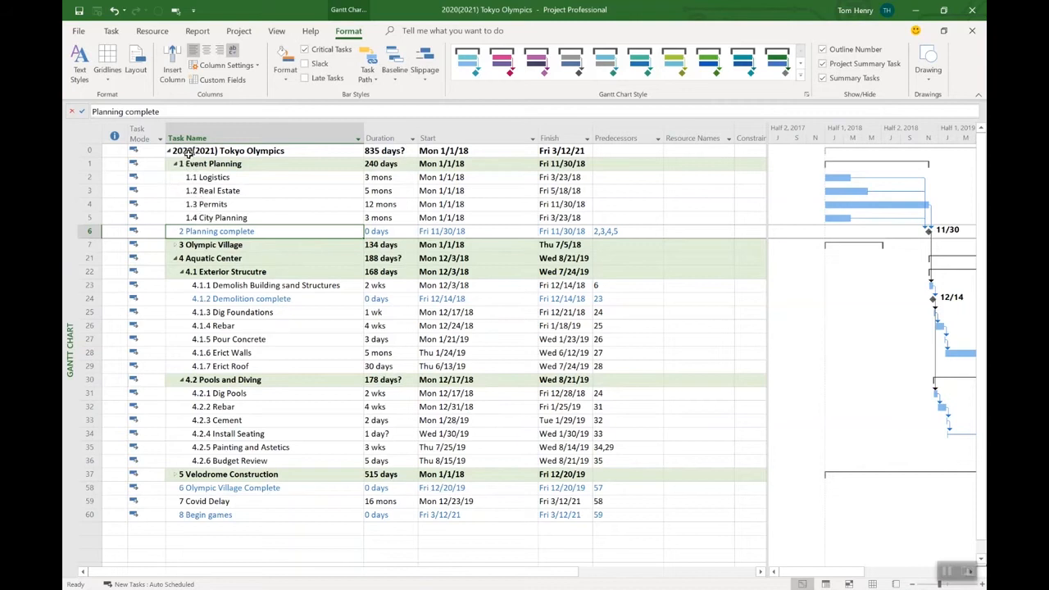
{"action": "left_click", "coordinate": [226, 150]}
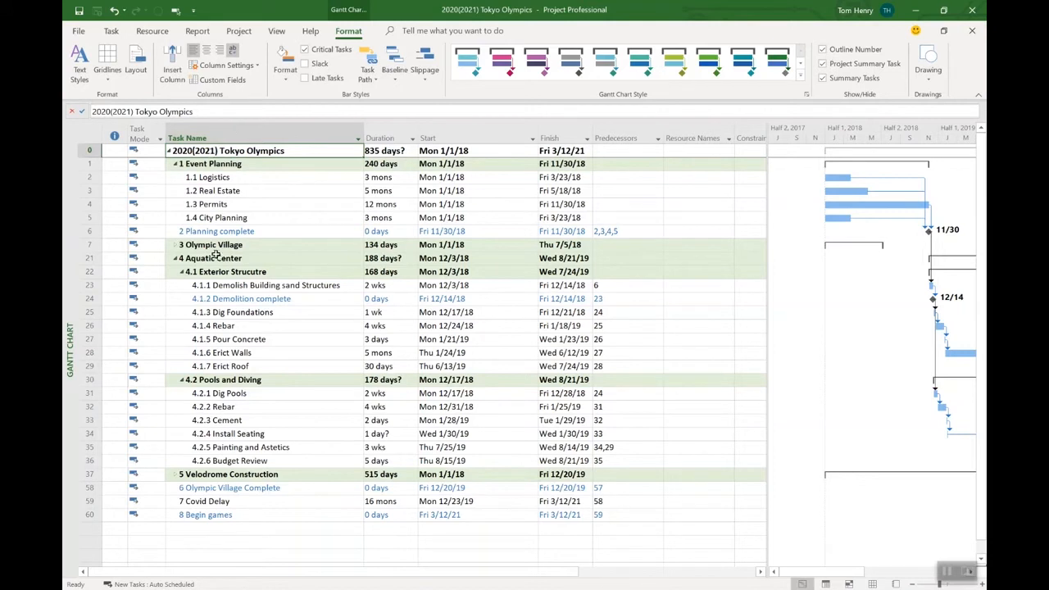
{"action": "left_click", "coordinate": [213, 325]}
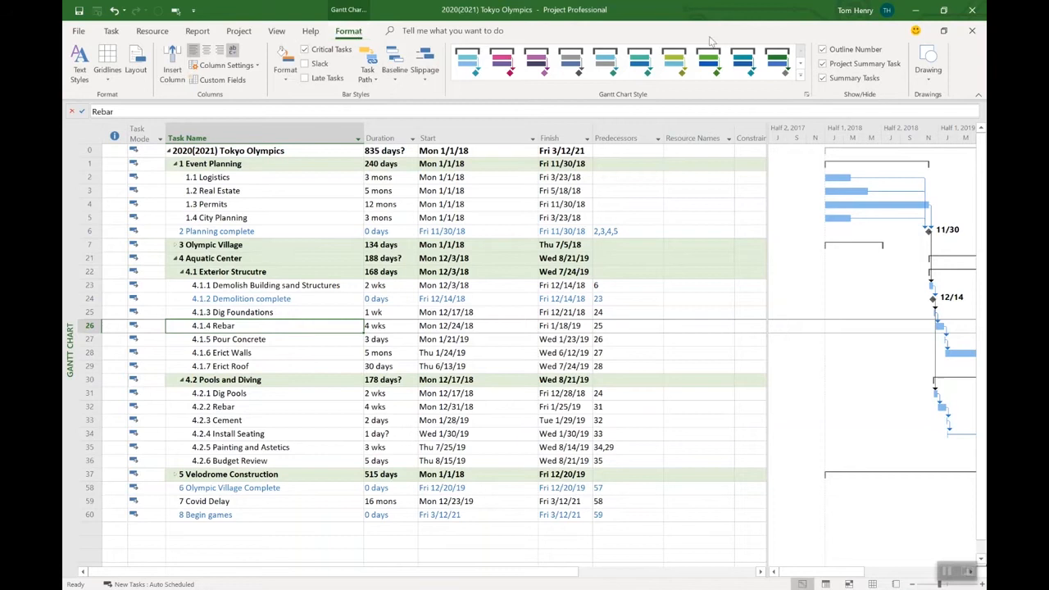
{"action": "mouse_move", "coordinate": [823, 49]}
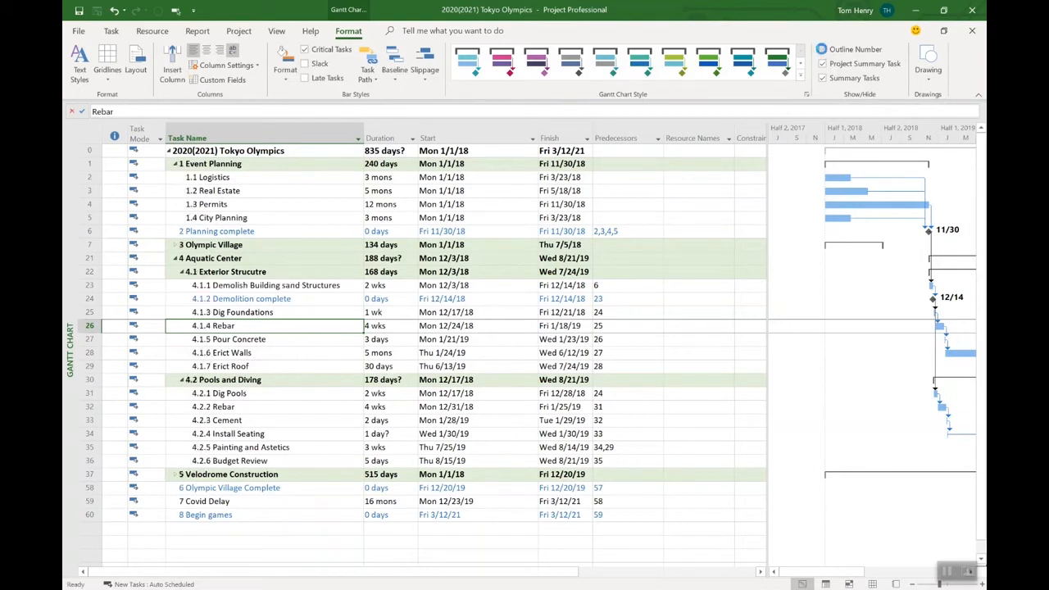
{"action": "left_click", "coordinate": [822, 49]}
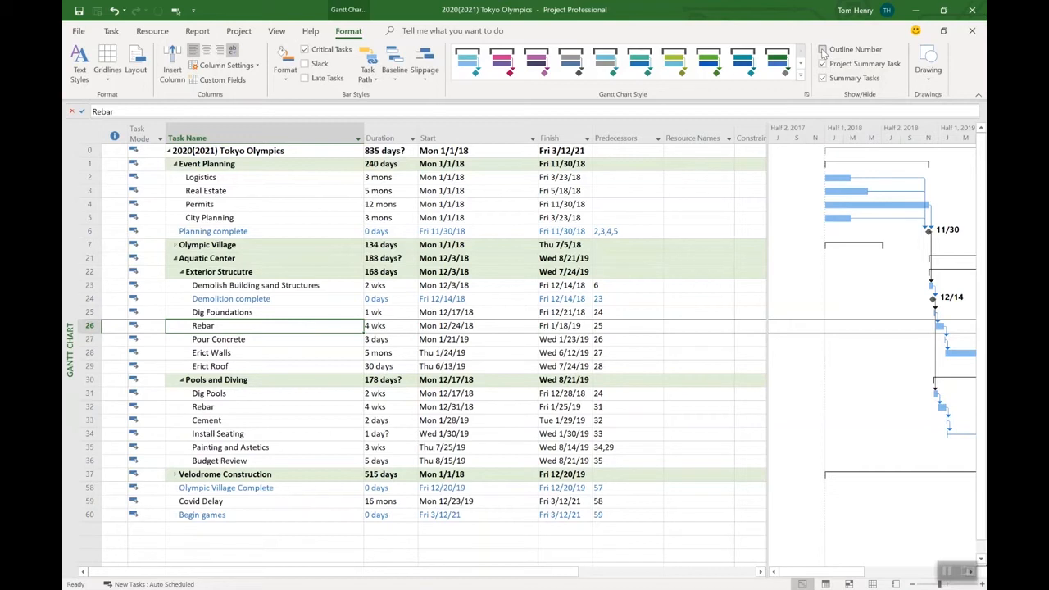
Step: Toggle Outline Number off and back on so task names keep their numbers
{"action": "left_click", "coordinate": [822, 49]}
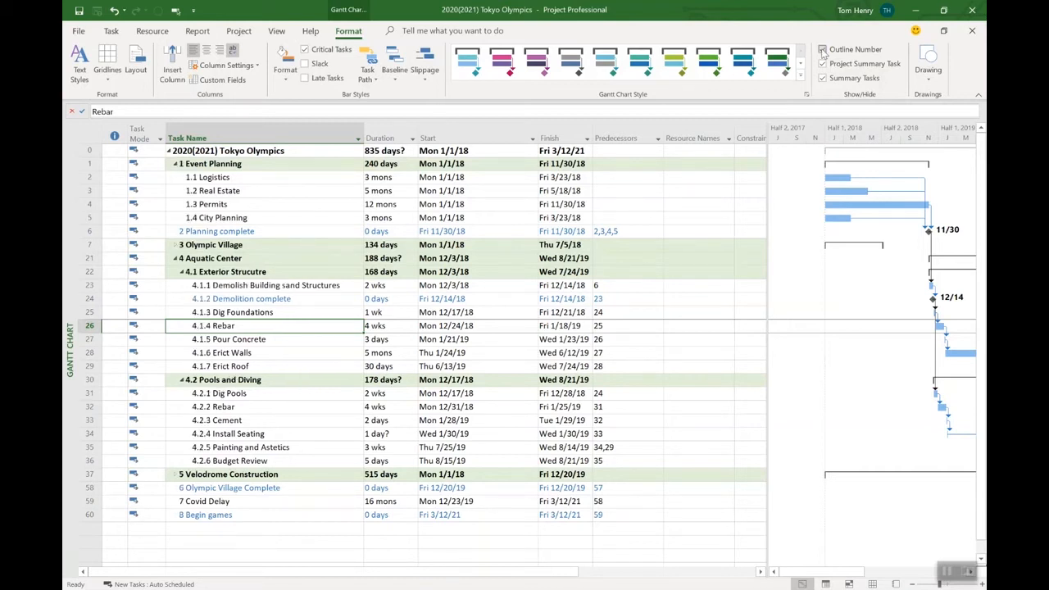
{"action": "left_click", "coordinate": [823, 49]}
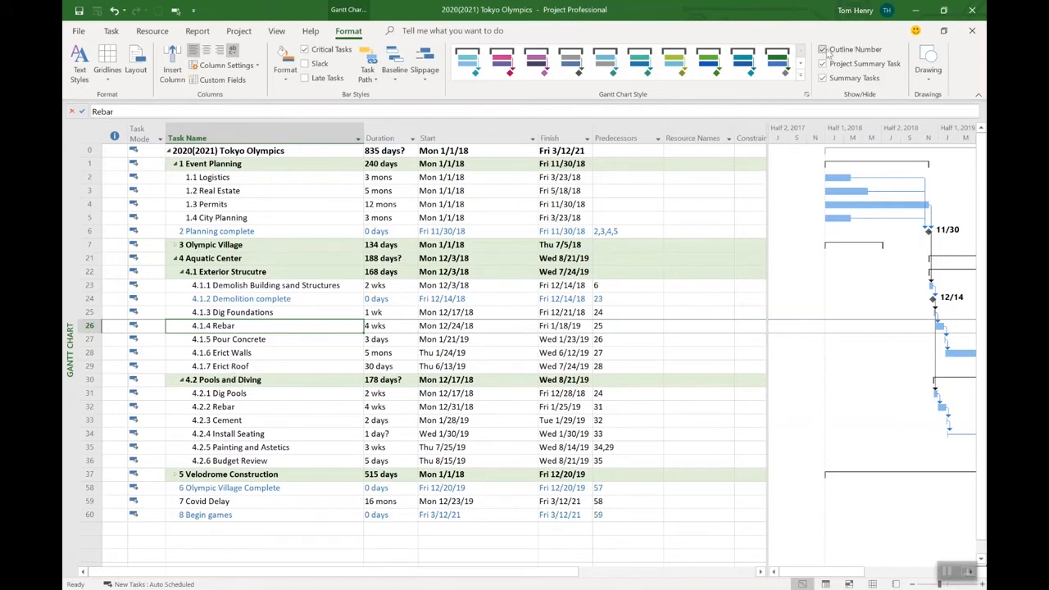
{"action": "mouse_move", "coordinate": [823, 49]}
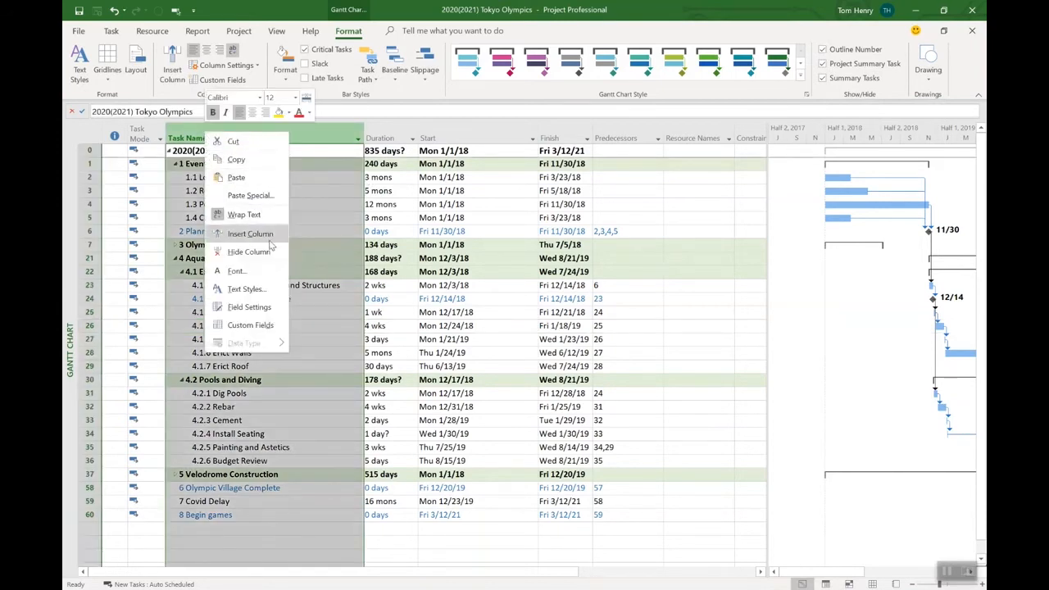
Step: Insert an Outline Number column beside Task Name, keeping numbers shown in task names
{"action": "left_click", "coordinate": [249, 232]}
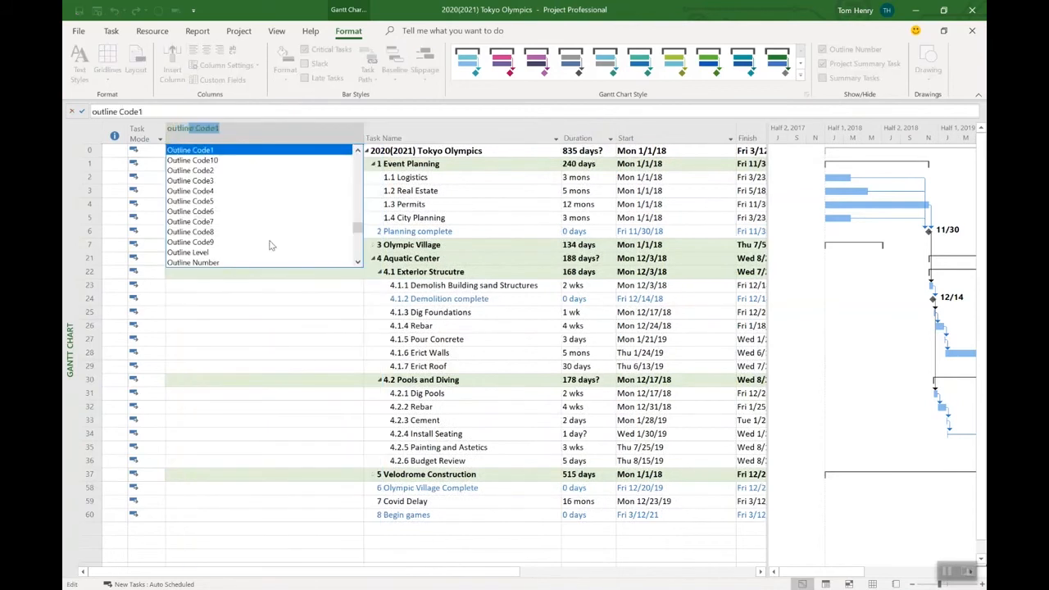
{"action": "mouse_move", "coordinate": [204, 262]}
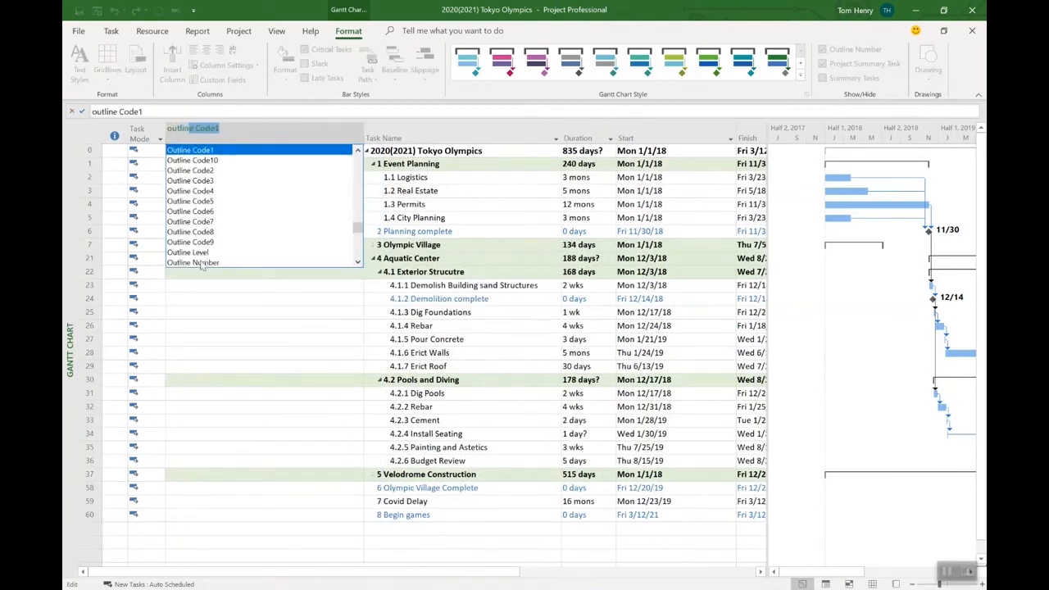
{"action": "left_click", "coordinate": [194, 263]}
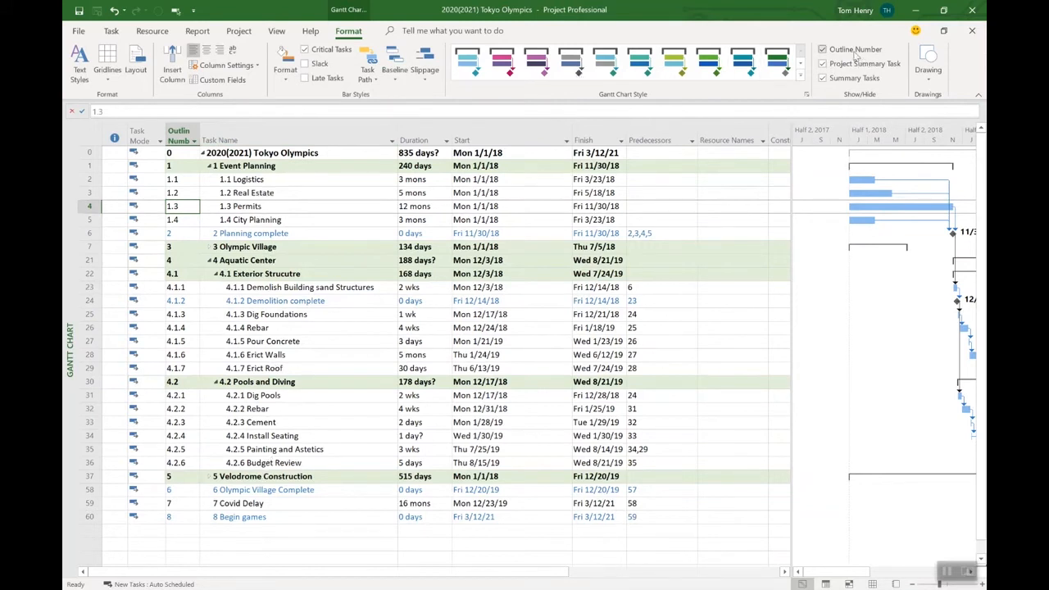
{"action": "left_click", "coordinate": [823, 49]}
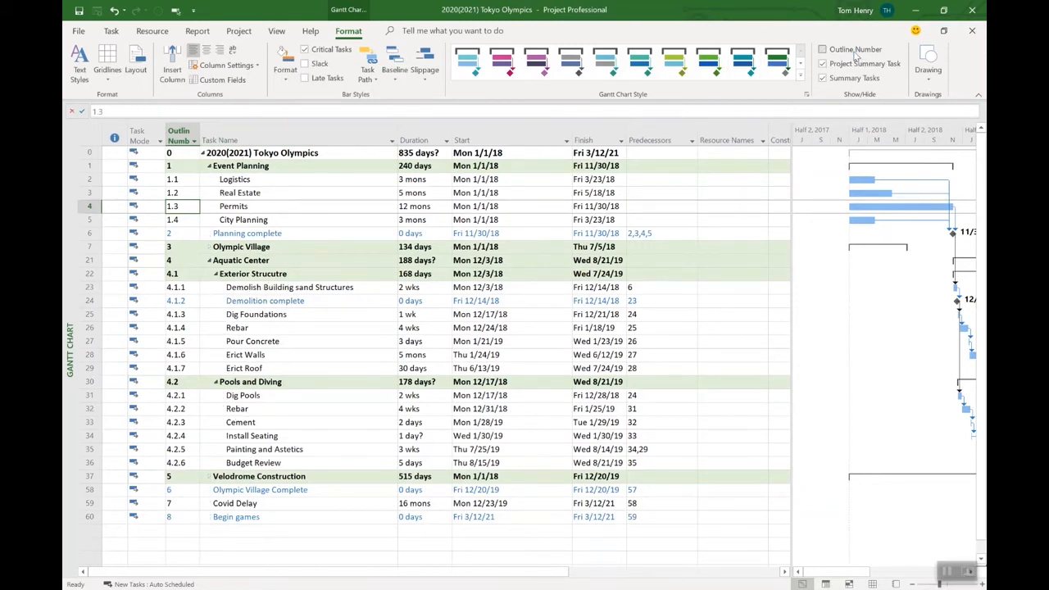
{"action": "left_click", "coordinate": [823, 49]}
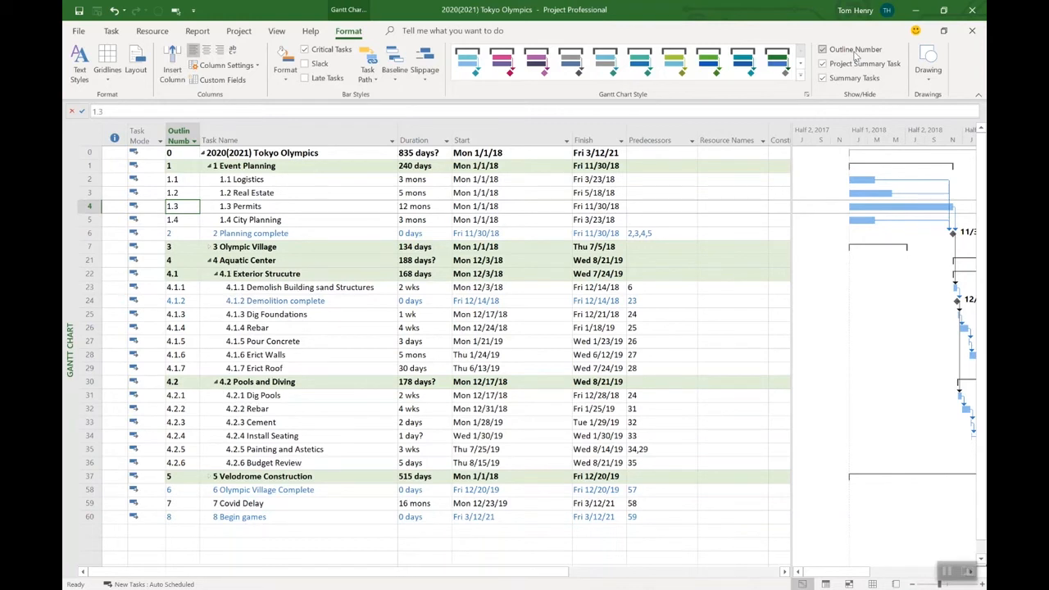
{"action": "left_click", "coordinate": [823, 62]}
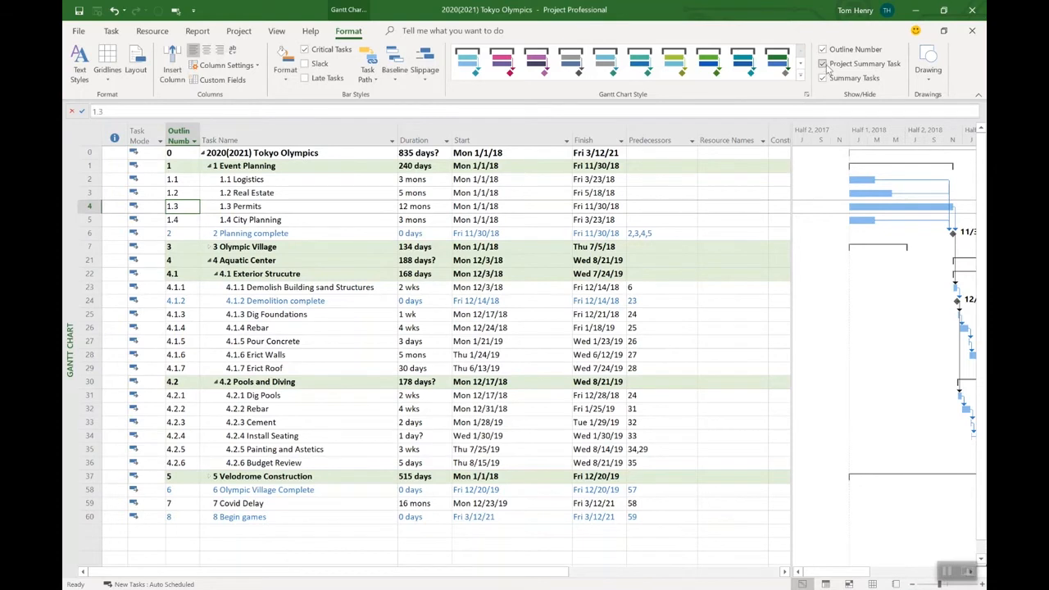
{"action": "left_click", "coordinate": [822, 63]}
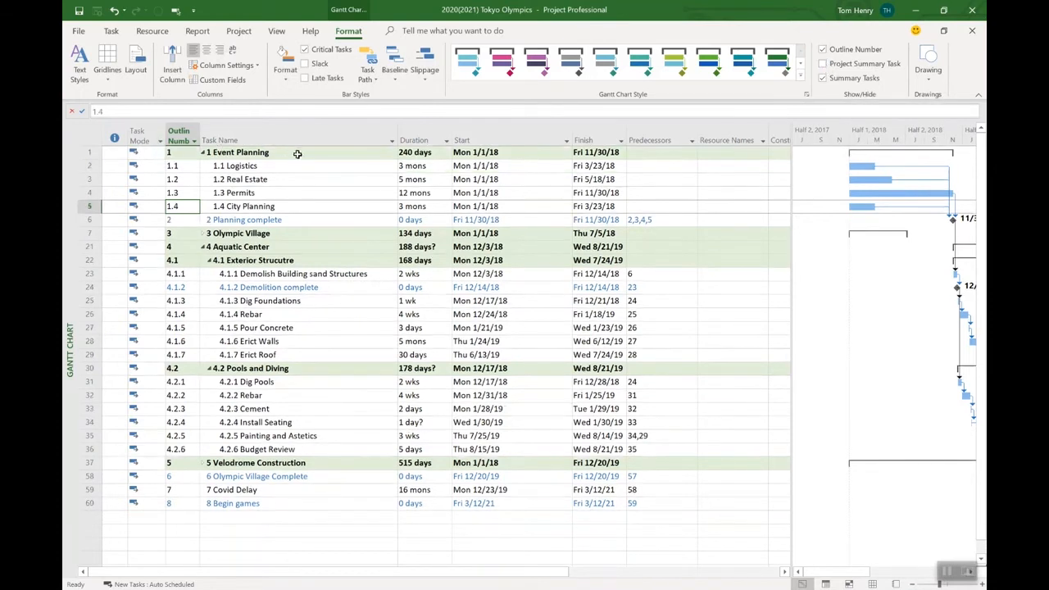
{"action": "left_click", "coordinate": [822, 62]}
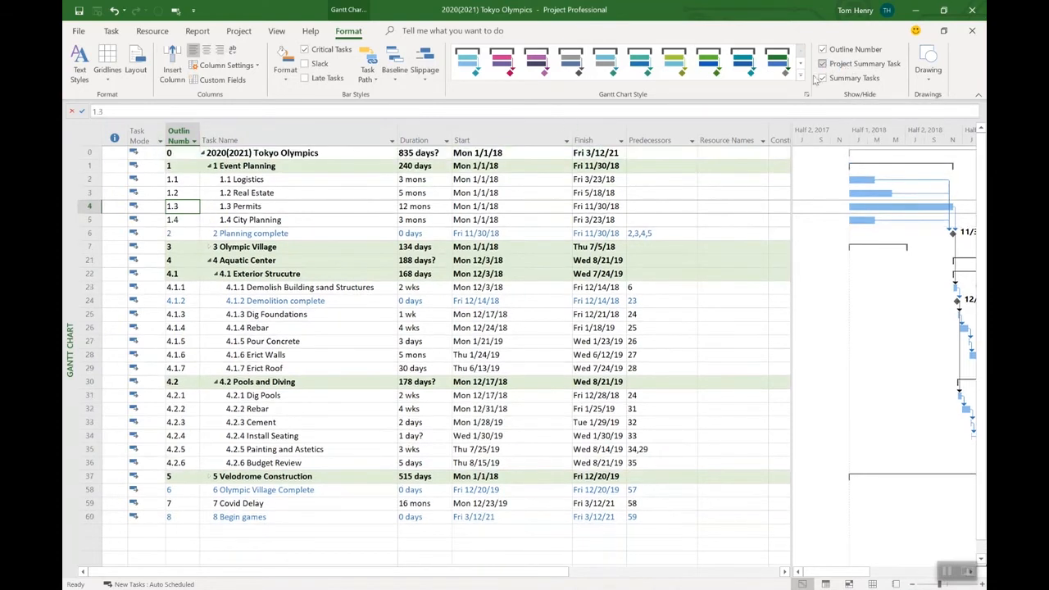
{"action": "left_click", "coordinate": [422, 153]}
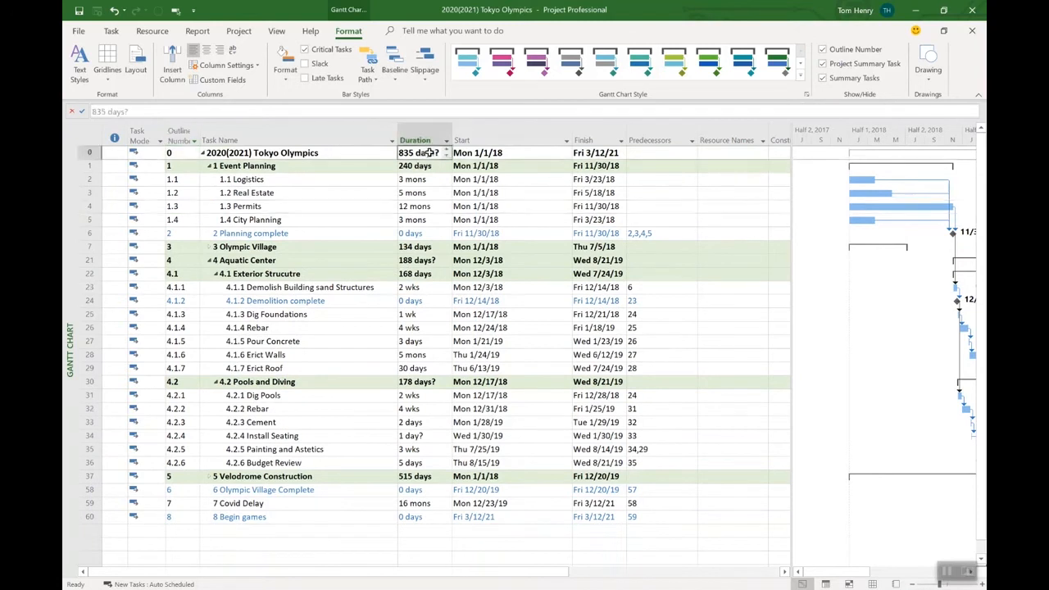
{"action": "left_click", "coordinate": [597, 152]}
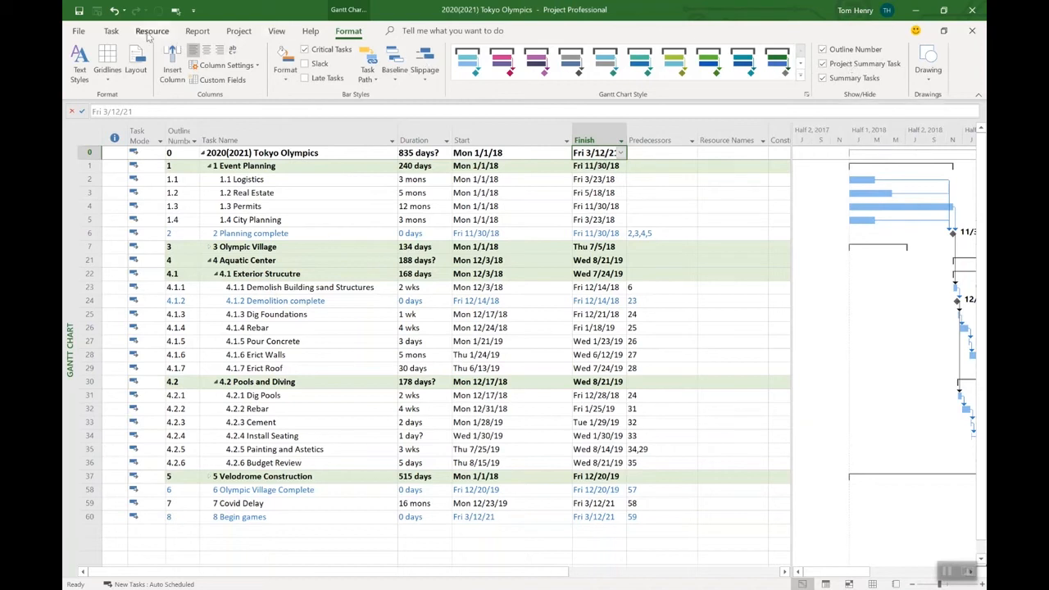
{"action": "left_click", "coordinate": [111, 30]}
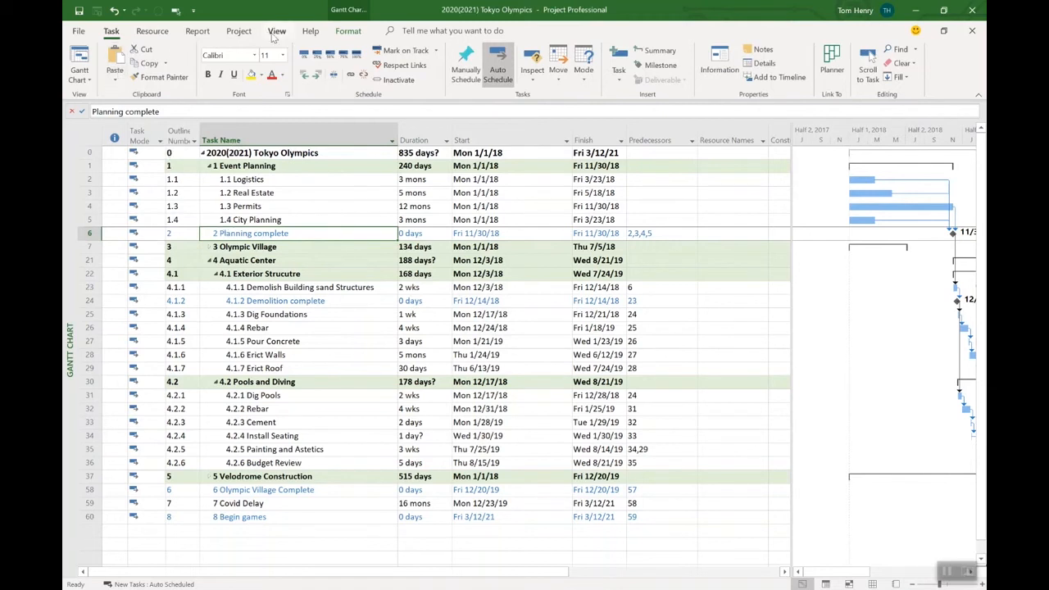
Step: Apply the Tracking Gantt view from the More Views list
{"action": "left_click", "coordinate": [277, 30]}
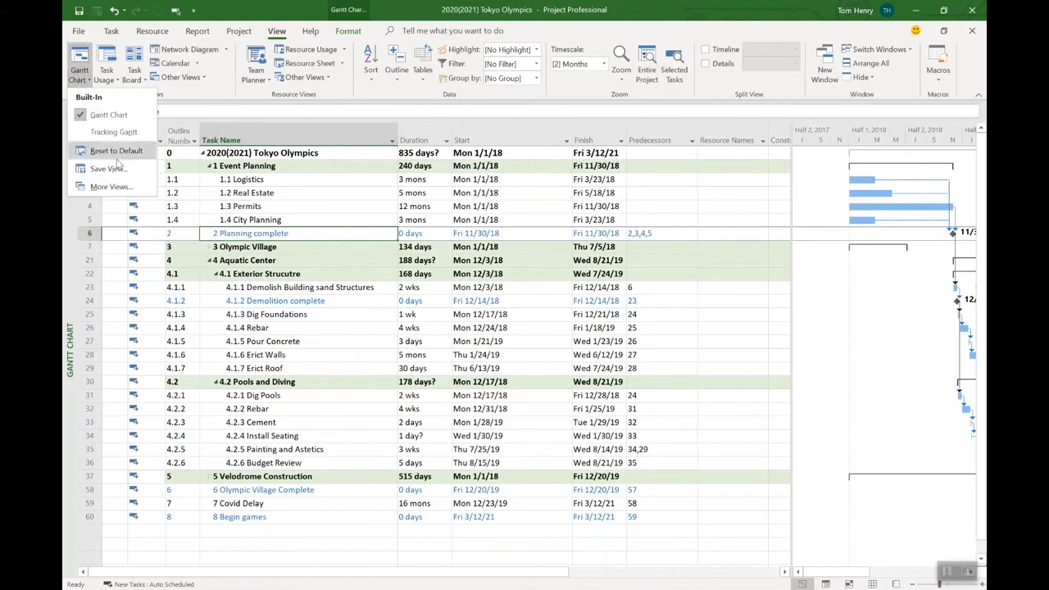
{"action": "left_click", "coordinate": [112, 187]}
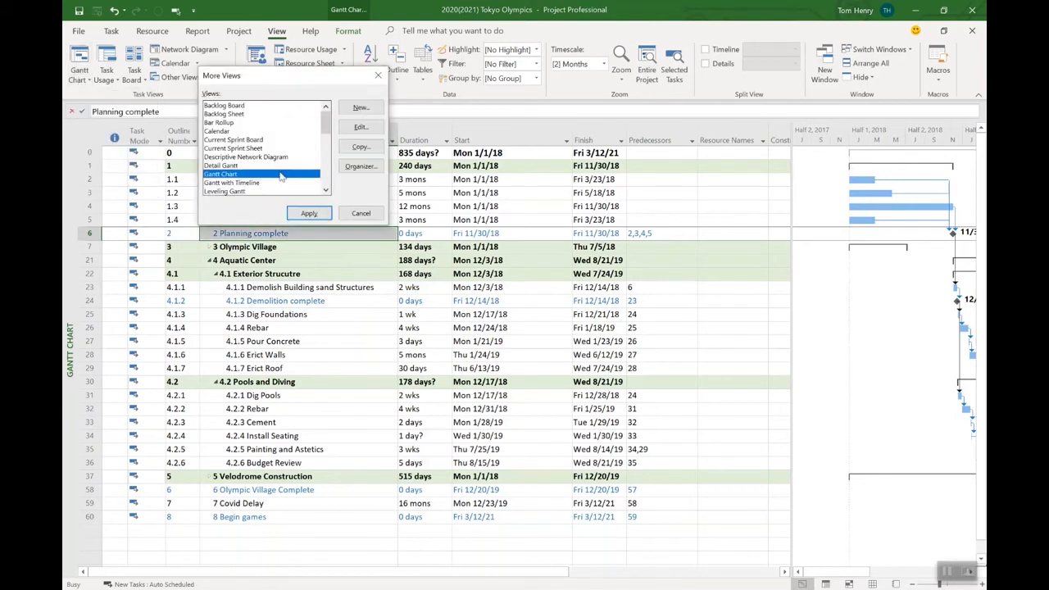
{"action": "scroll", "scroll_direction": "down", "scroll_amount": 3}
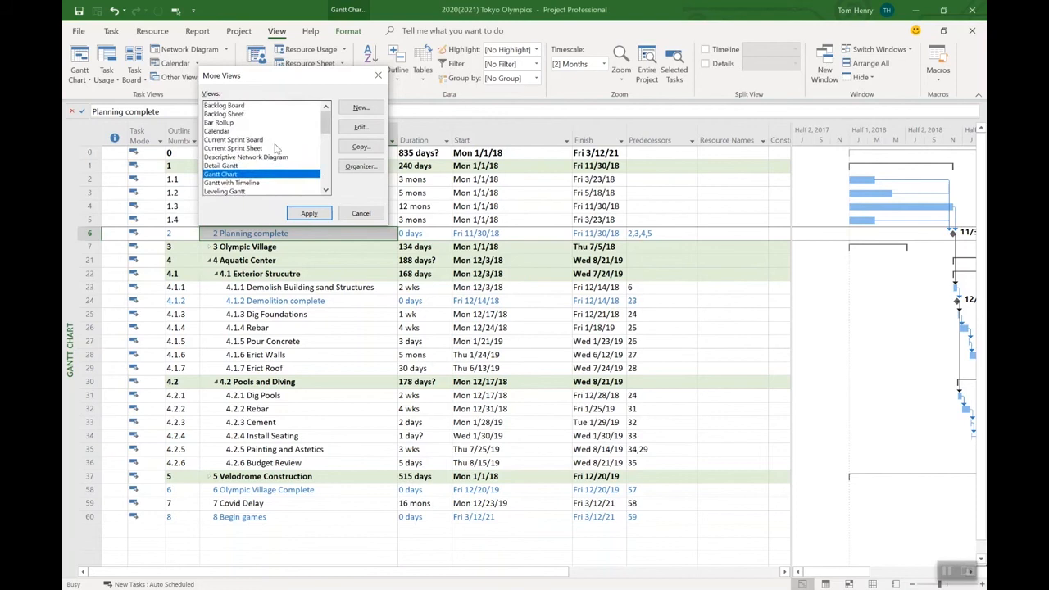
{"action": "mouse_move", "coordinate": [316, 138]}
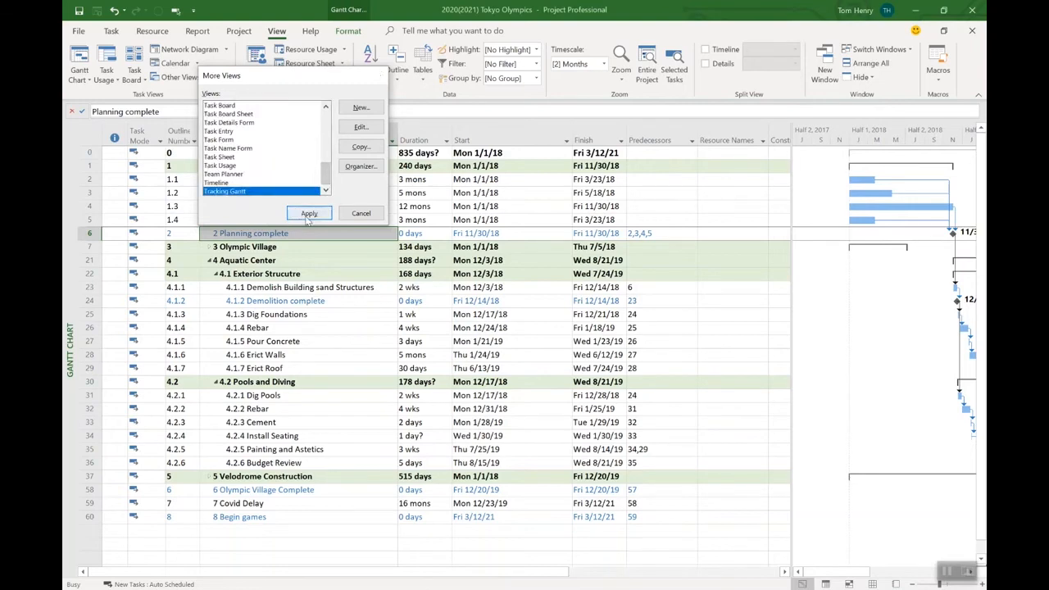
{"action": "left_click", "coordinate": [309, 213]}
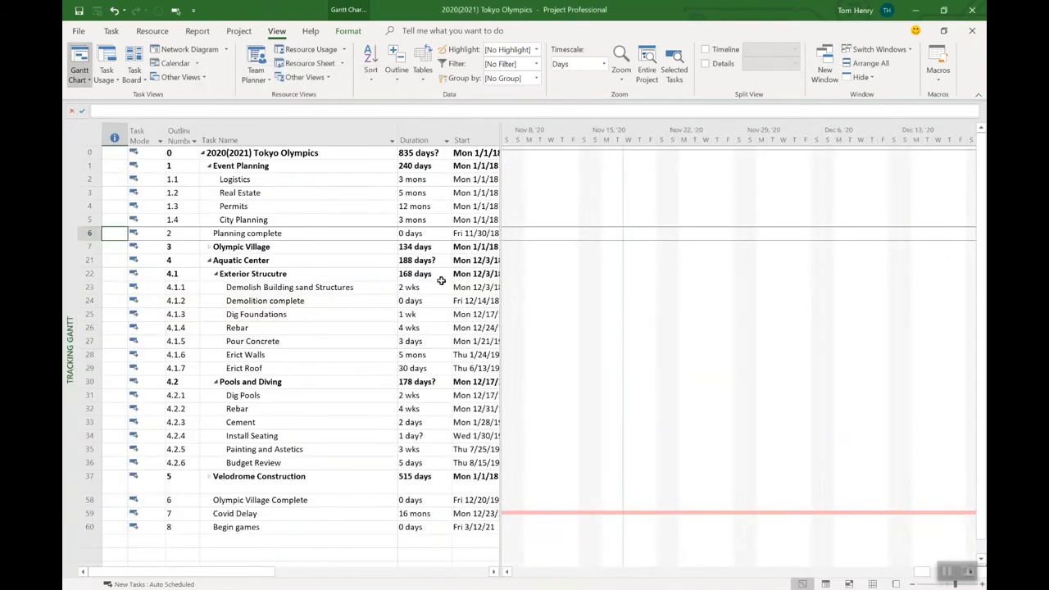
Step: Fit the entire project into the Tracking Gantt chart, revealing Finish and Predecessors columns
{"action": "scroll", "scroll_direction": "left", "scroll_amount": 3}
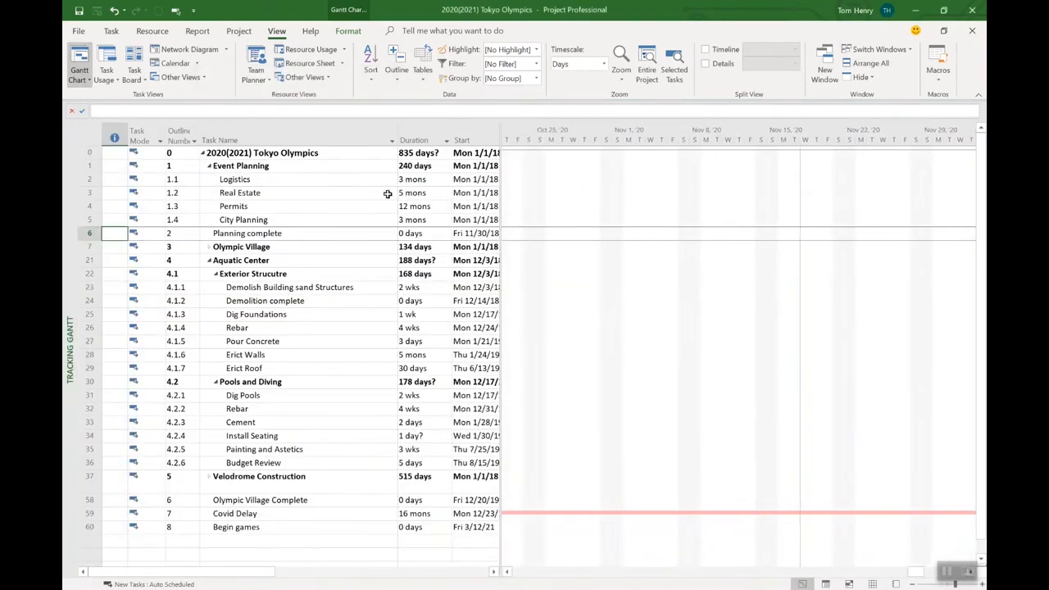
{"action": "mouse_move", "coordinate": [554, 243]}
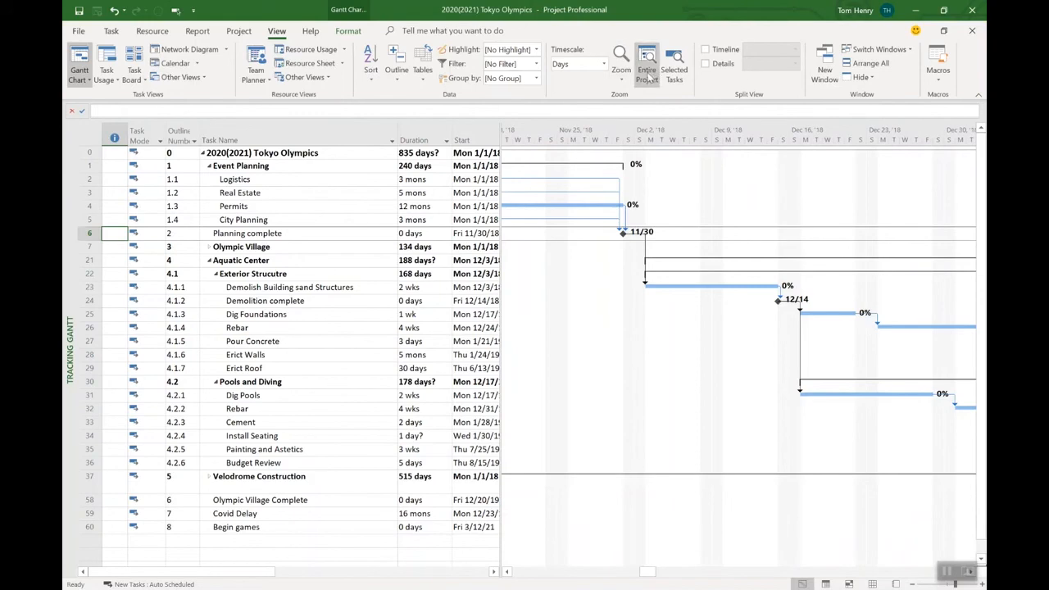
{"action": "left_click", "coordinate": [646, 62]}
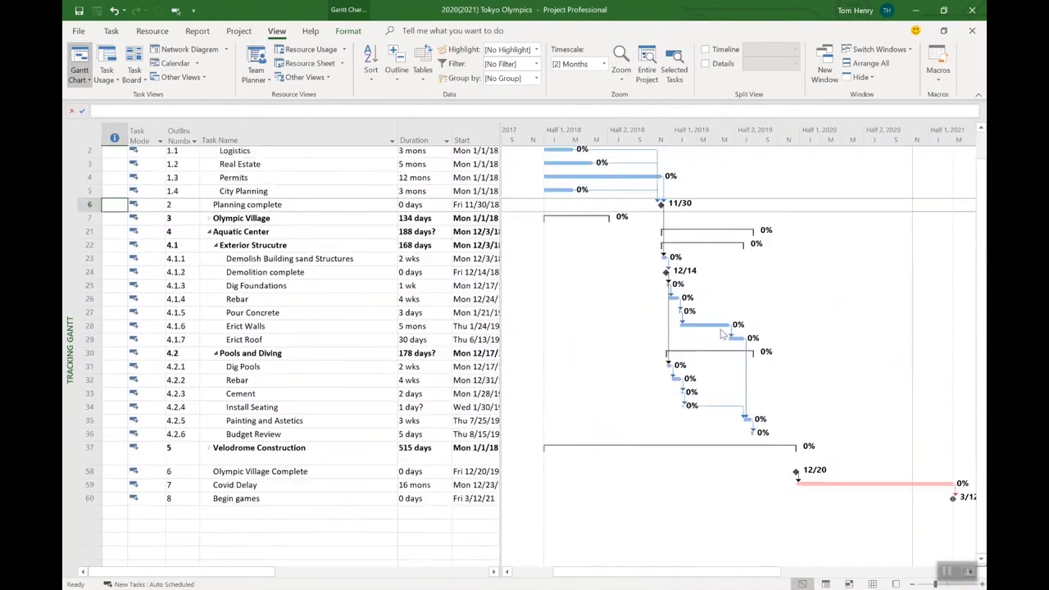
{"action": "scroll", "scroll_direction": "up", "scroll_amount": 3}
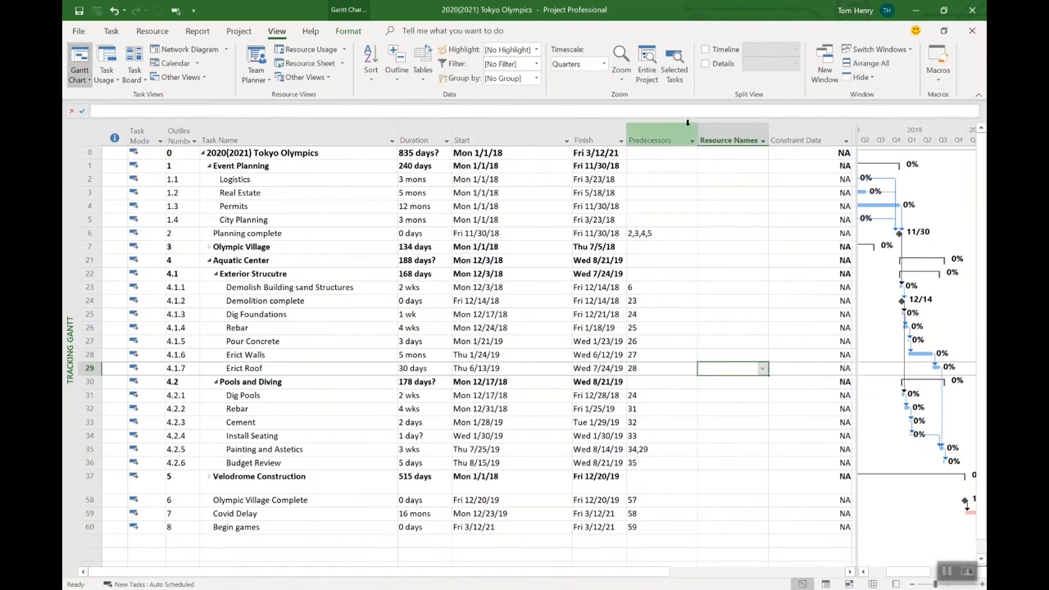
{"action": "left_click", "coordinate": [704, 49]}
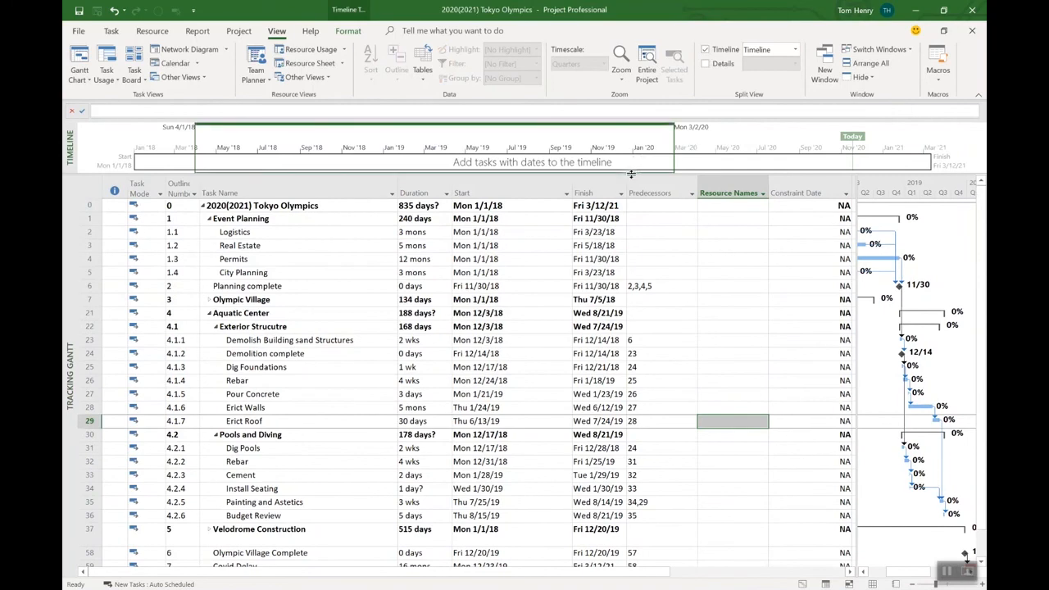
{"action": "left_click_drag", "start_coordinate": [639, 172], "coordinate": [639, 216]}
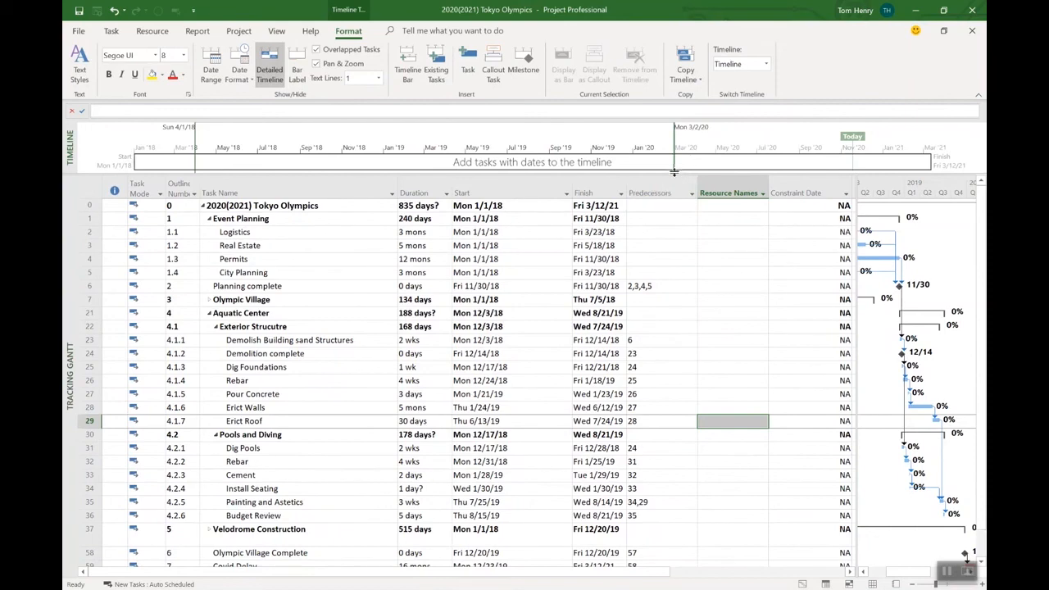
{"action": "left_click", "coordinate": [275, 30]}
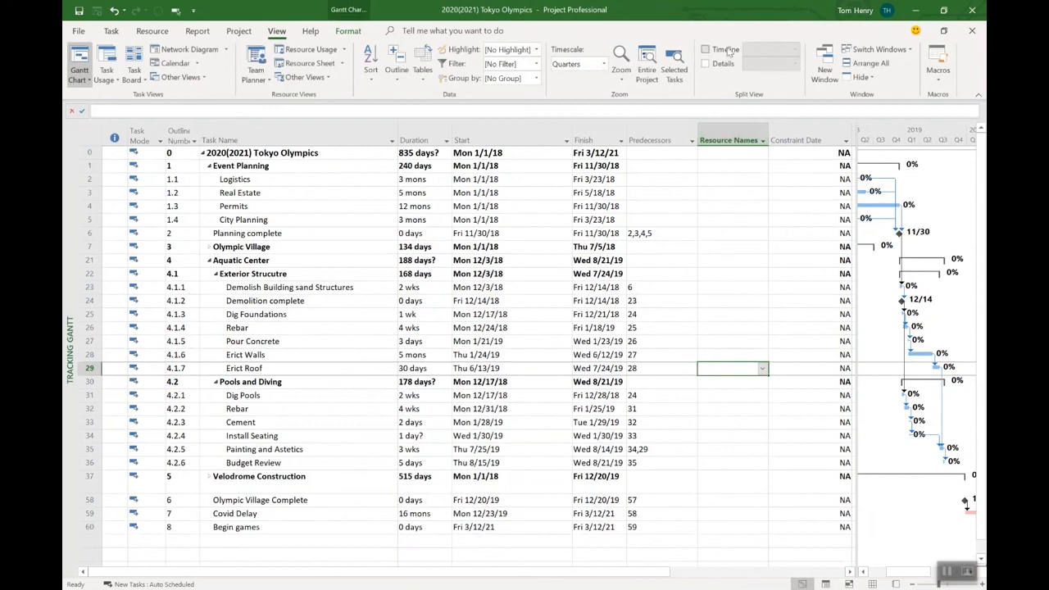
{"action": "mouse_move", "coordinate": [706, 49]}
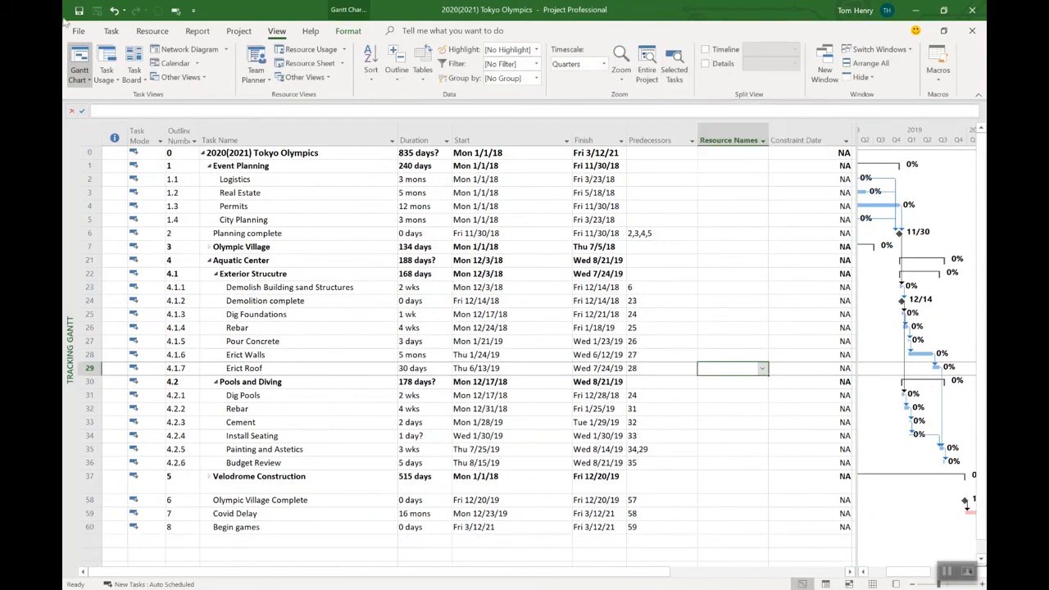
{"action": "mouse_move", "coordinate": [178, 135]}
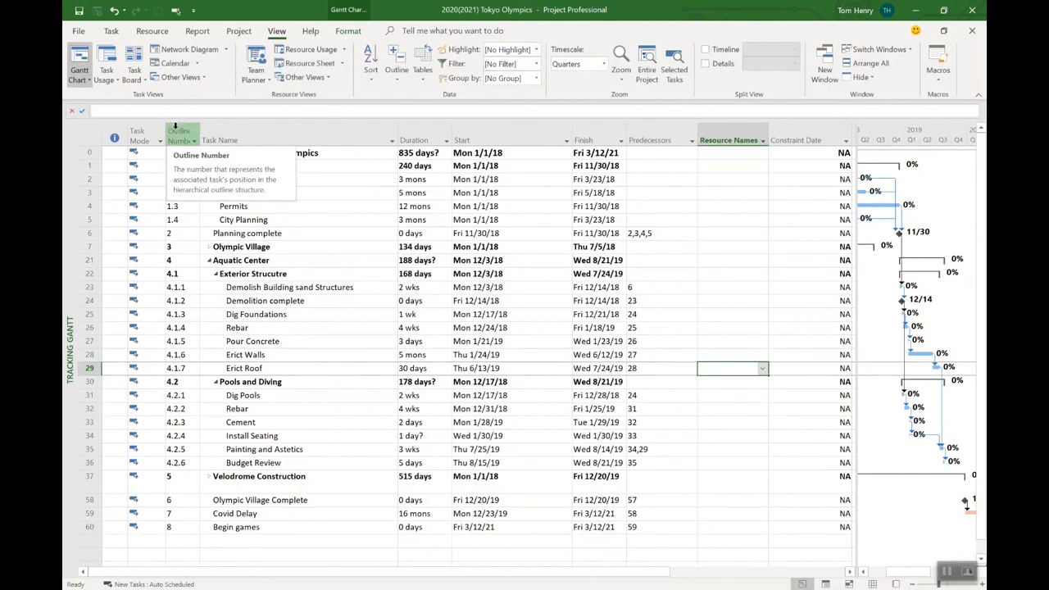